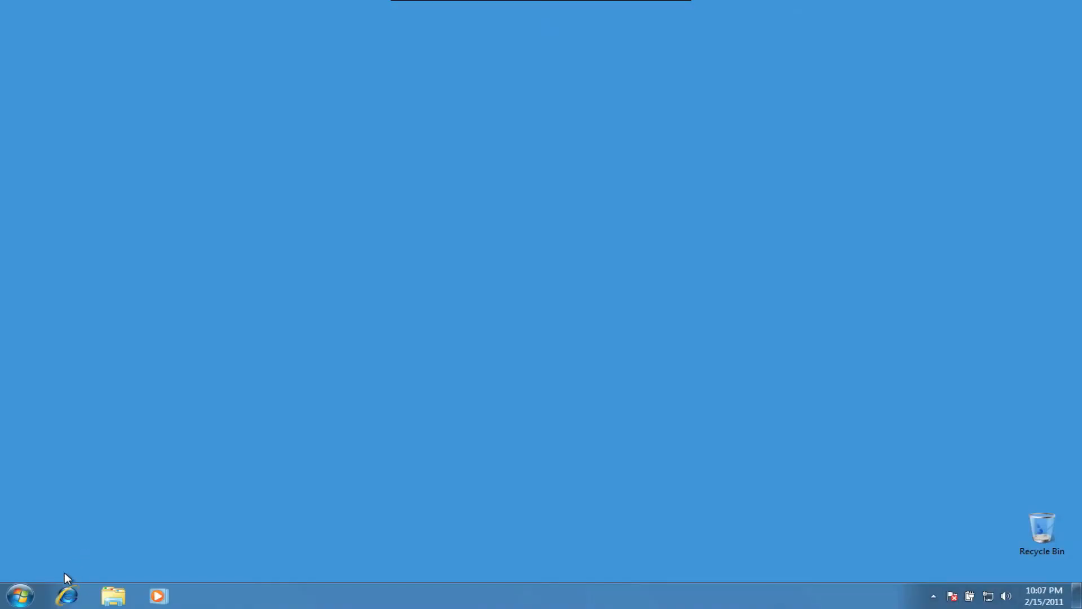
- Browse dlink.com through Home & Home Office > Home Networking to the DIR-665 router's product page
click(67, 595)
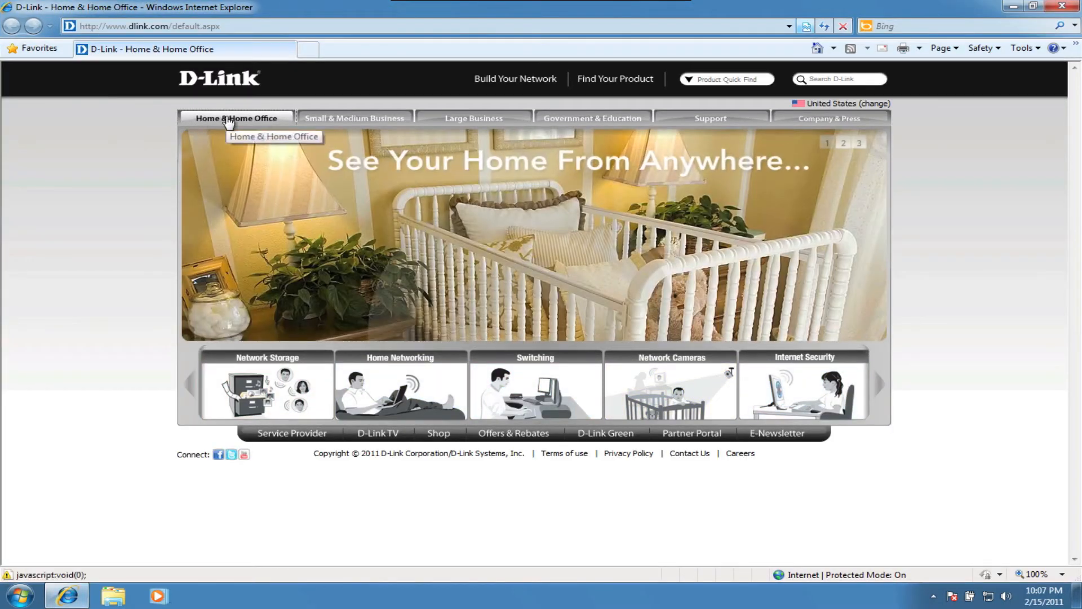
click(236, 119)
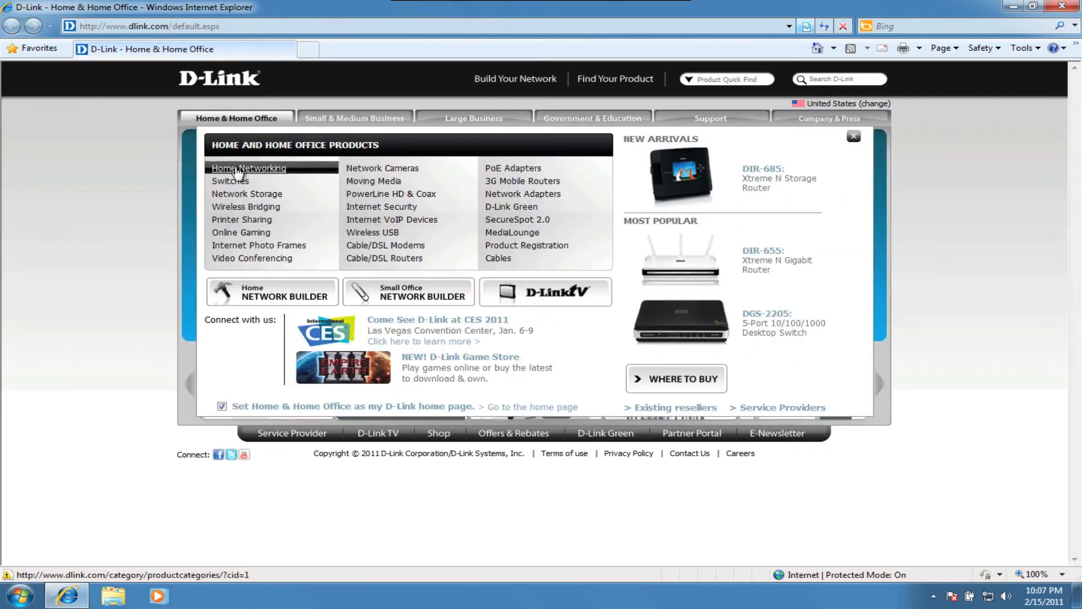
click(248, 168)
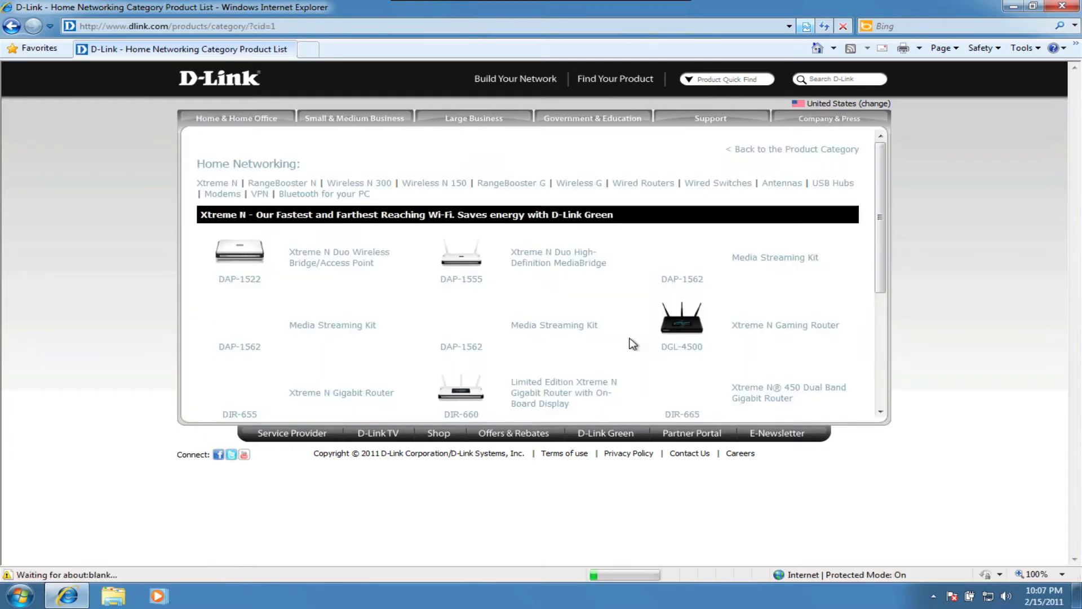
click(789, 392)
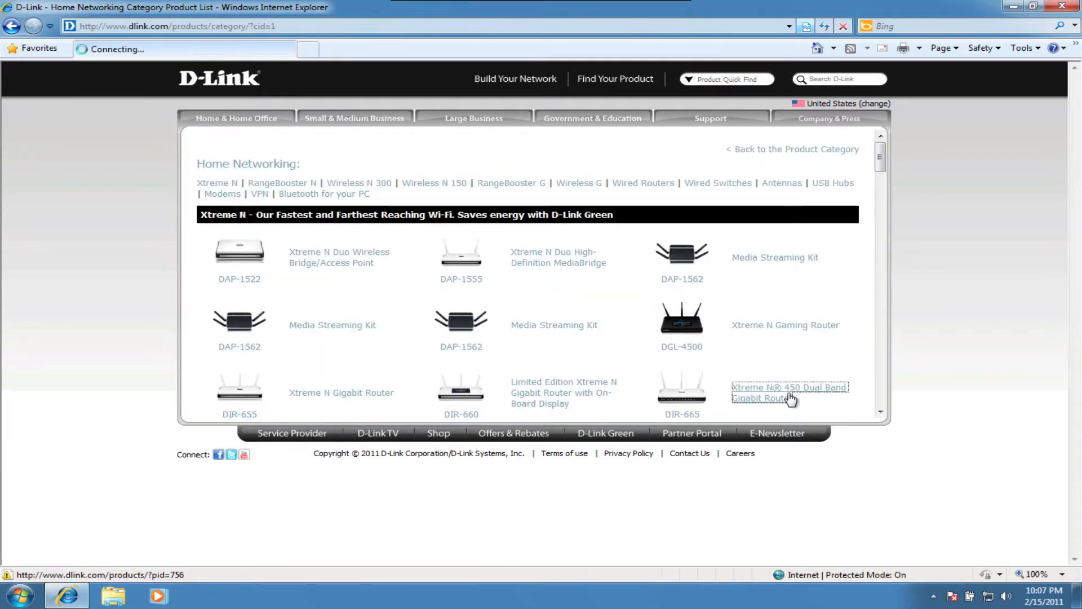
click(790, 392)
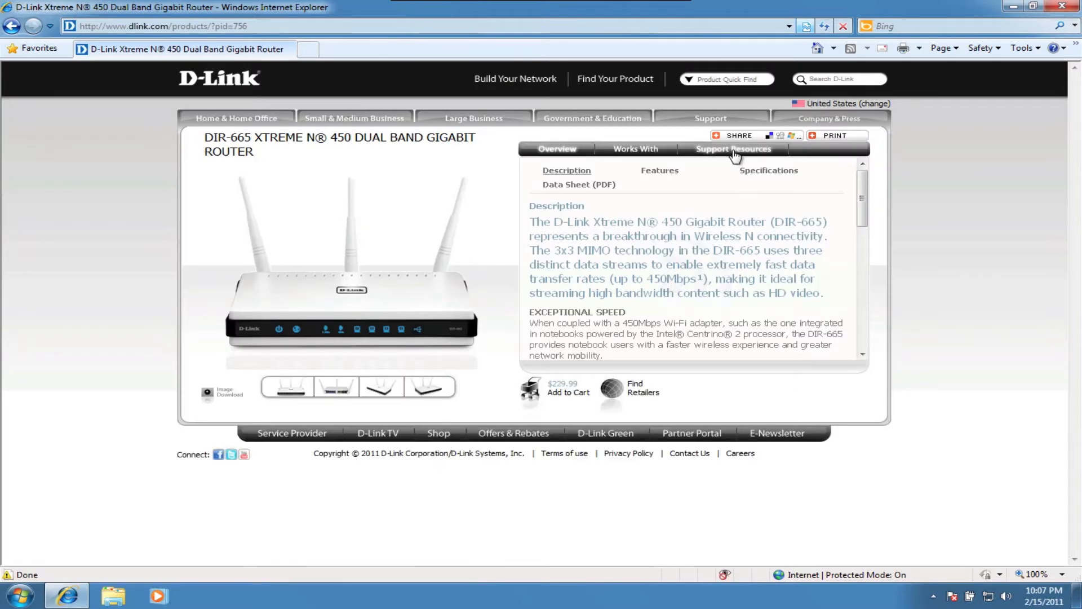
- Show the router's Support Resources > Additional Downloads listing the PC SharePort Utility 3.0
click(733, 149)
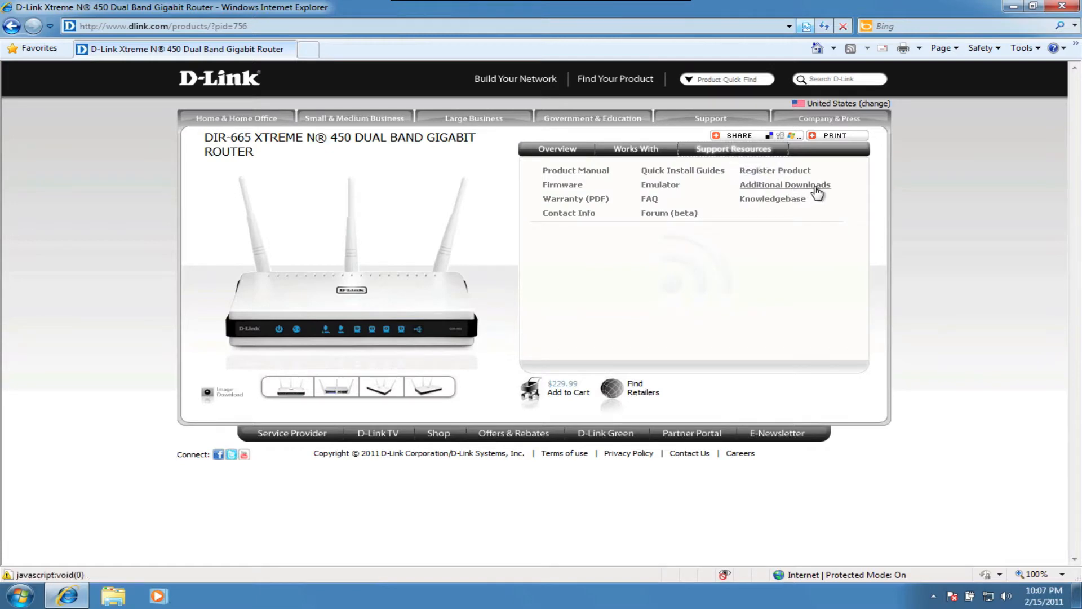
click(784, 183)
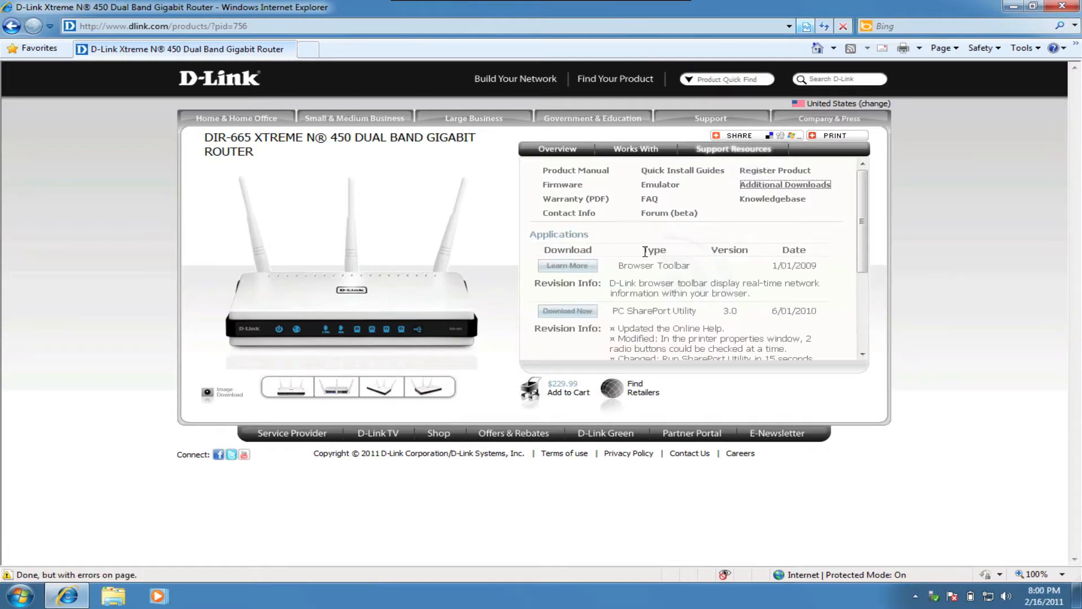
click(567, 311)
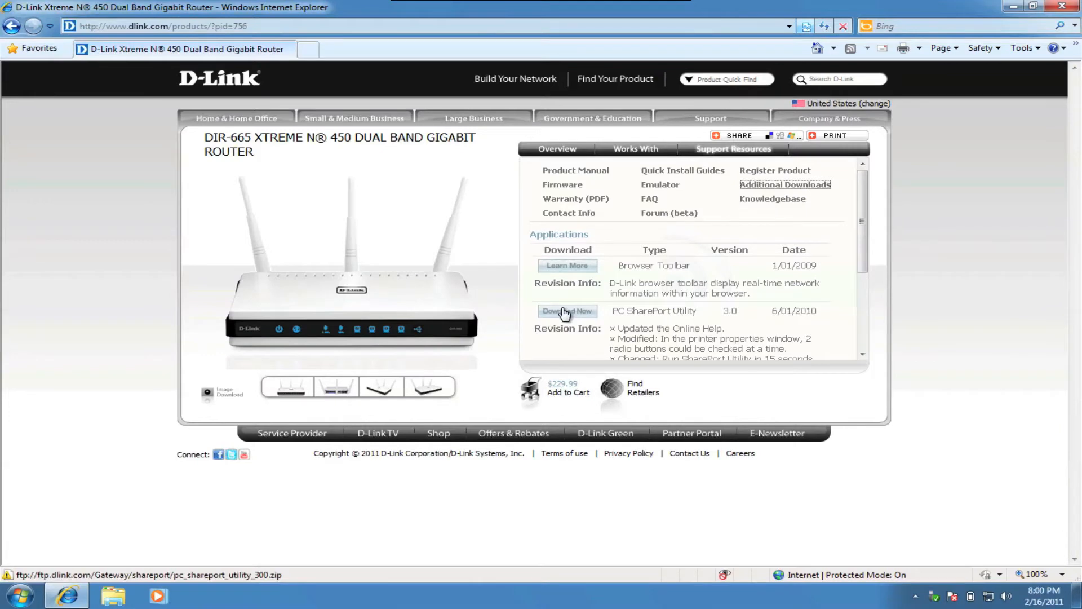
- Download the PC SharePort Utility zip and save it to the desktop
click(775, 171)
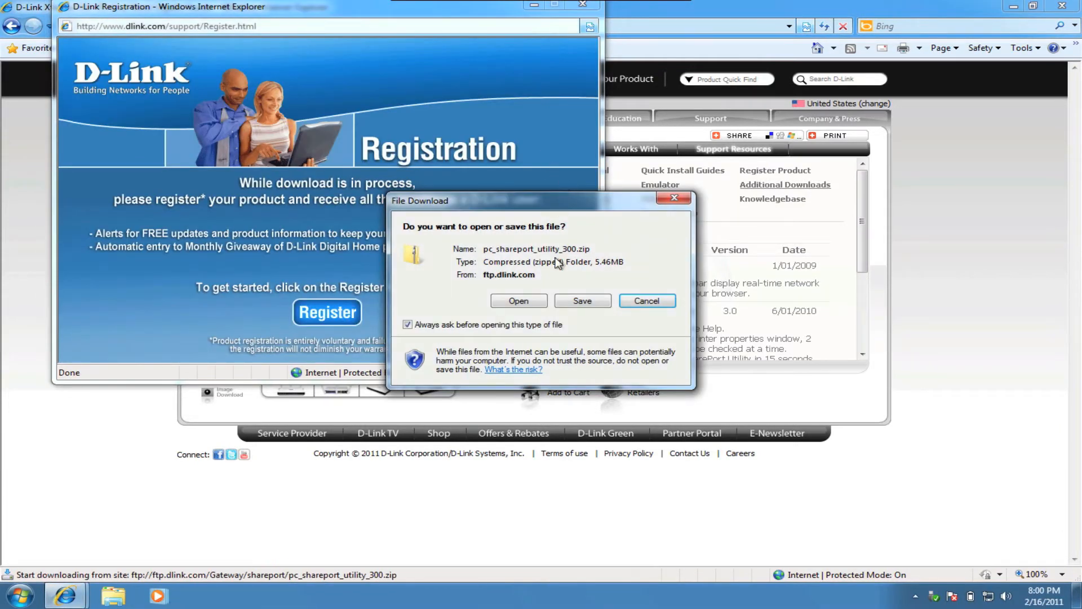
click(581, 300)
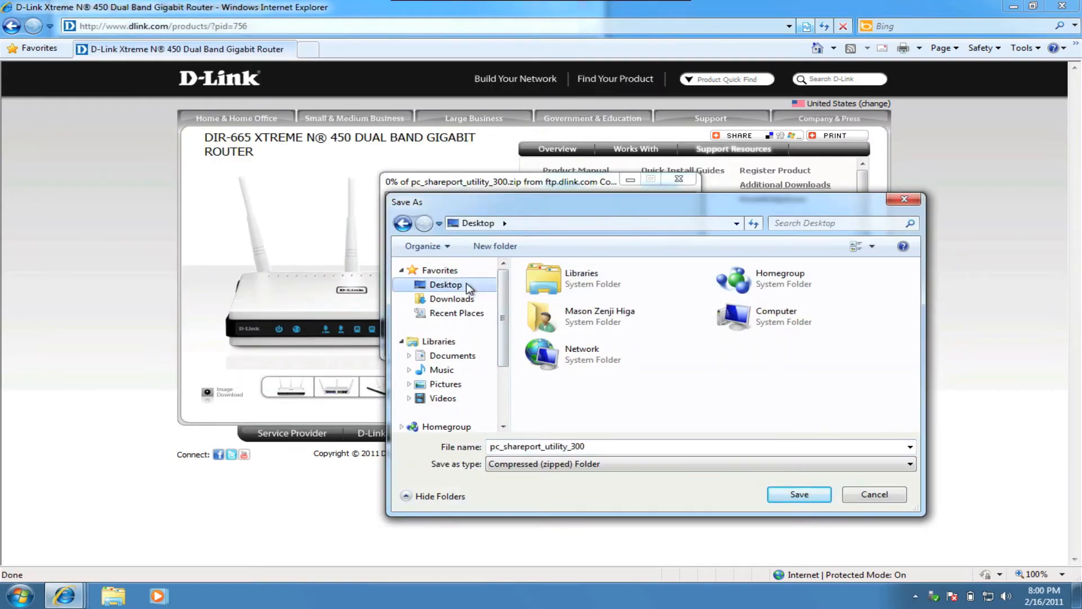
click(798, 494)
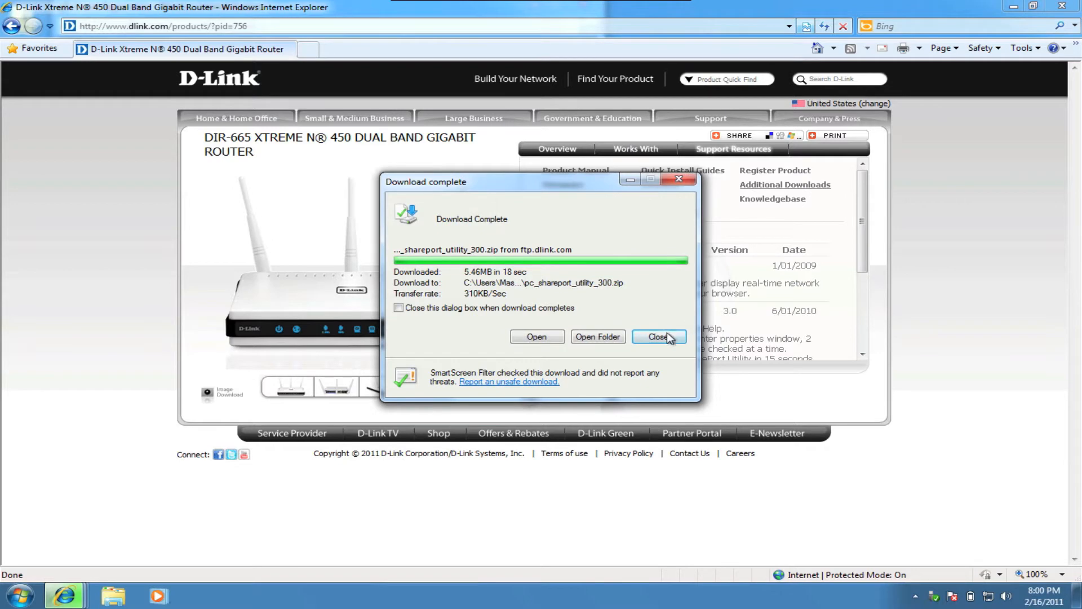
click(657, 337)
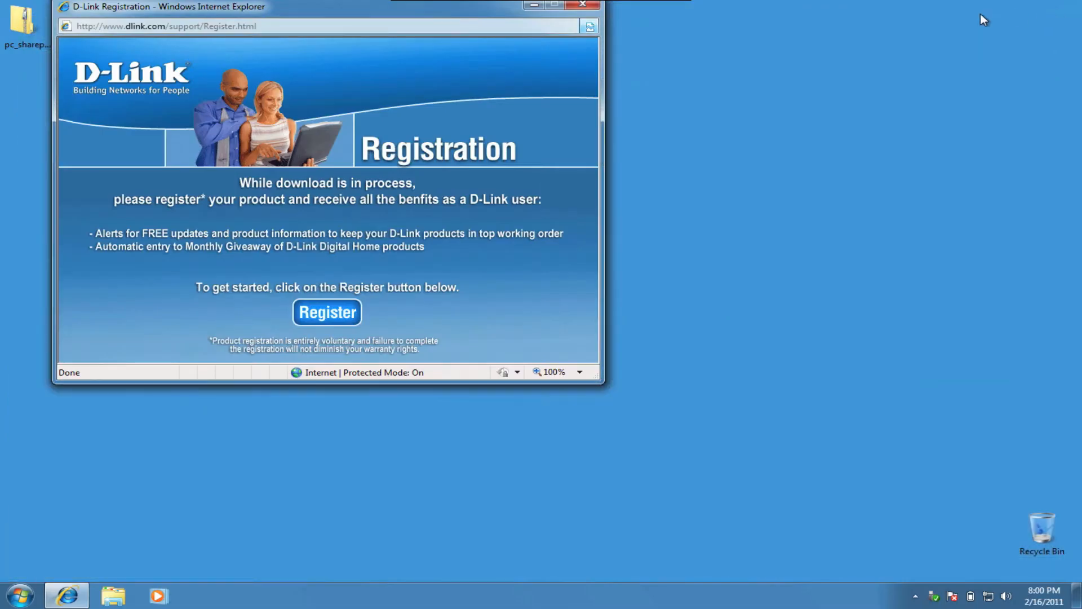
- Extract the downloaded SharePort Utility zip into a folder on the desktop
click(581, 5)
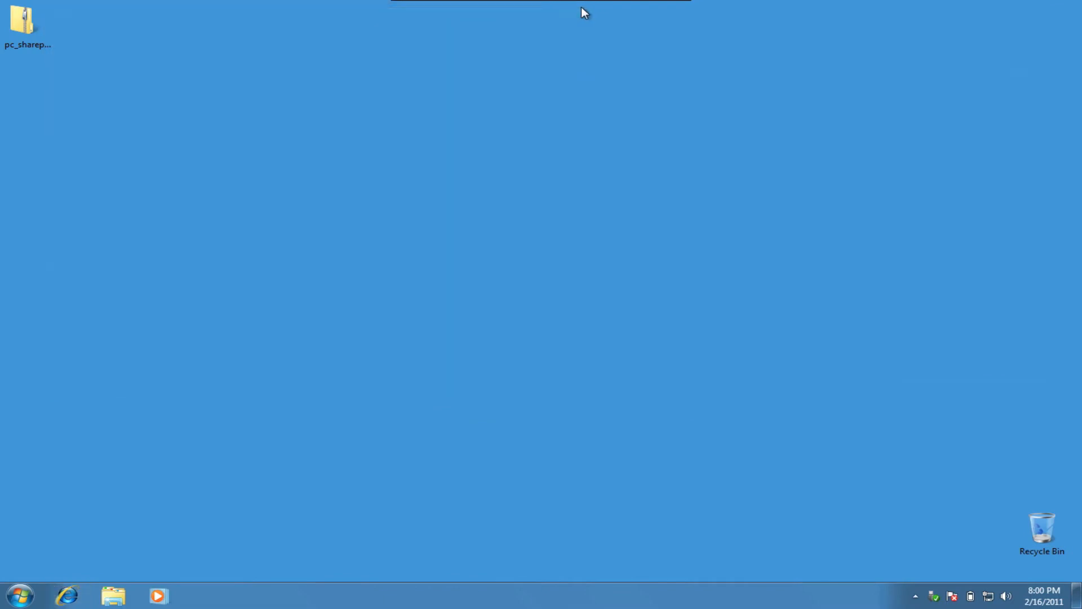
mouse_move(23, 20)
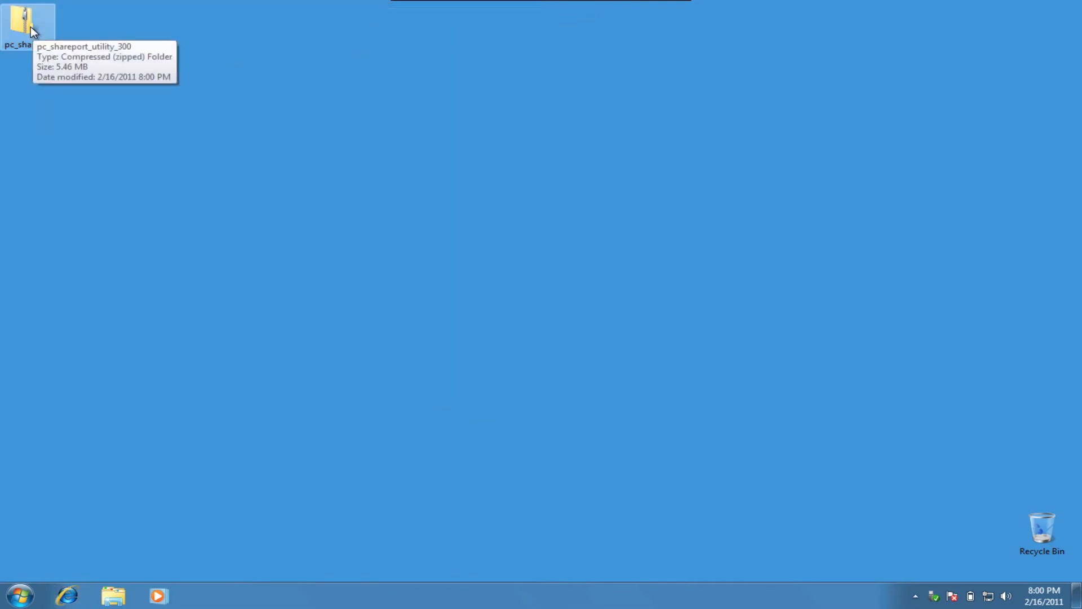
right_click(27, 23)
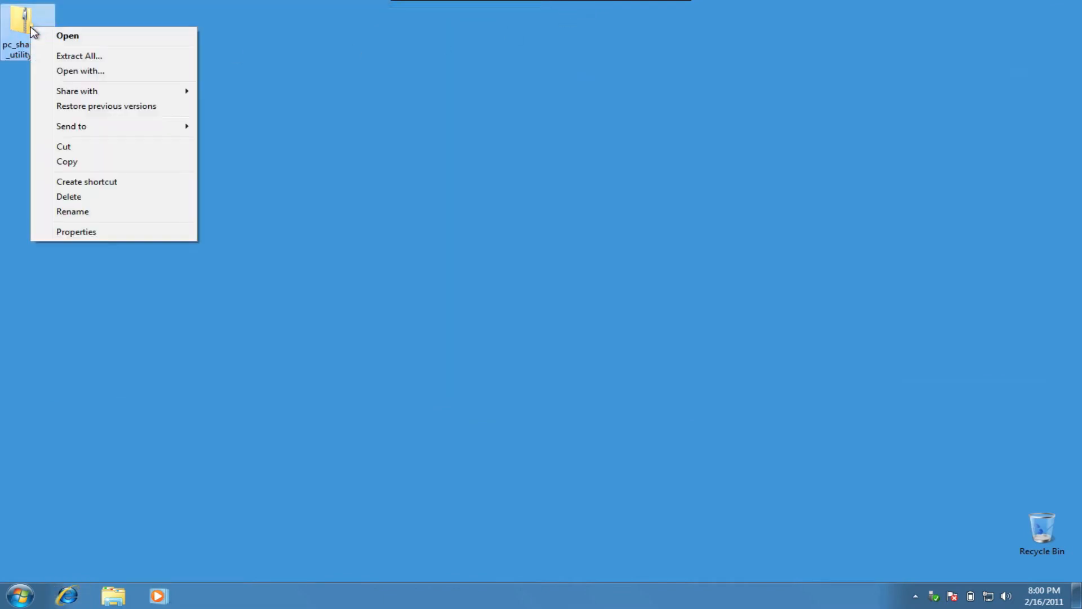
click(79, 57)
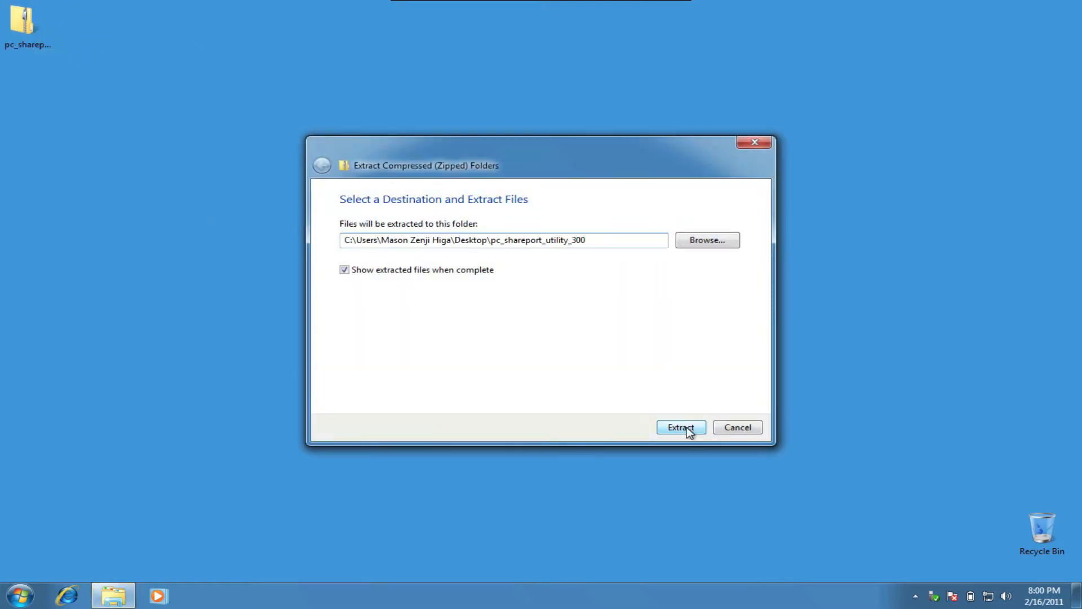
click(680, 427)
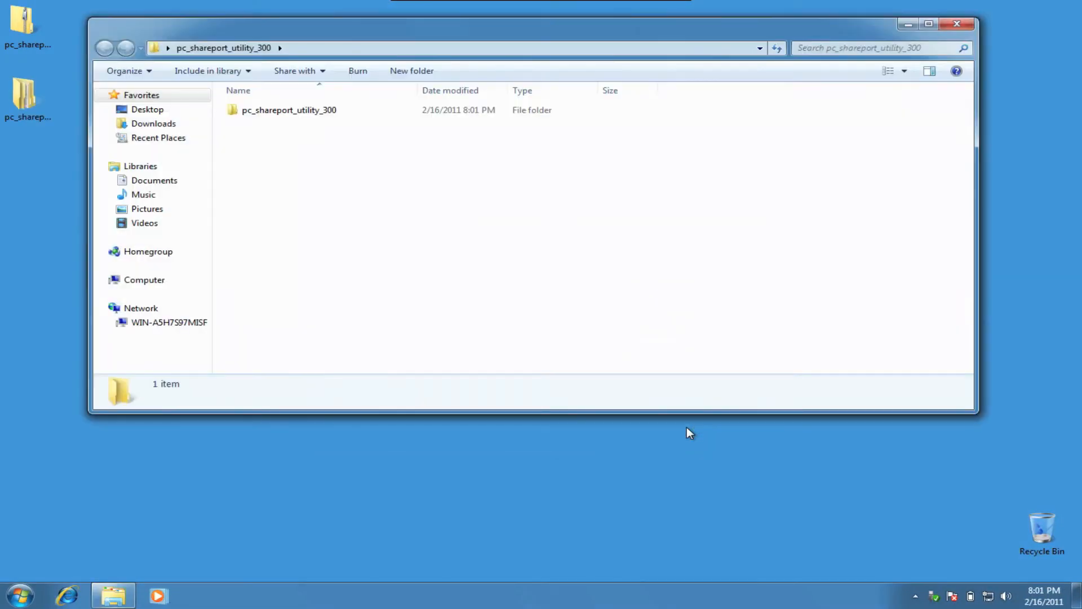
- Run Setup32 from the extracted folder and allow it at the UAC prompt
click(289, 110)
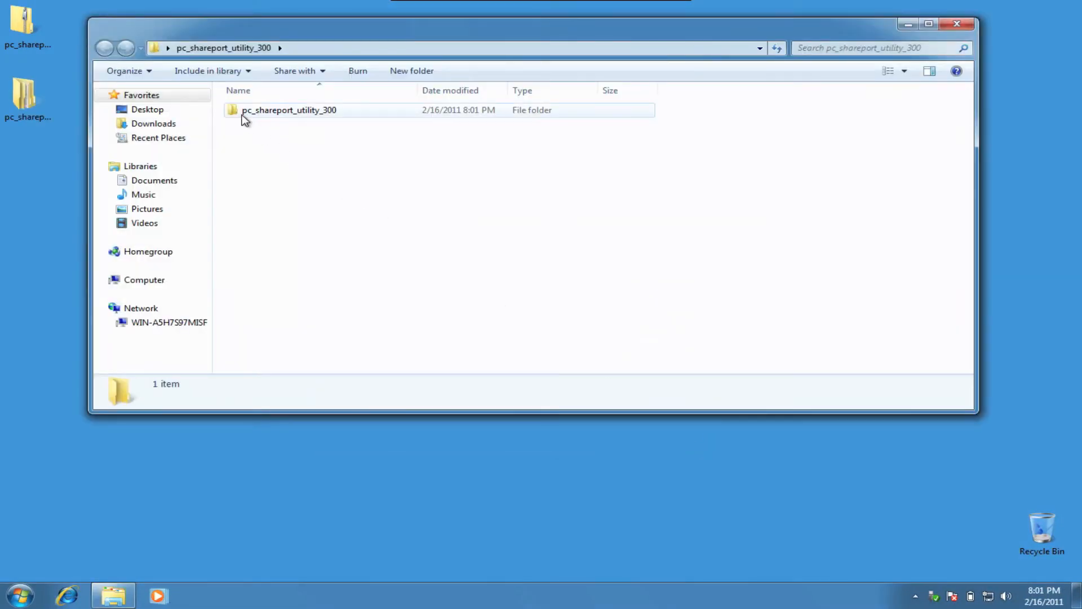
double_click(289, 109)
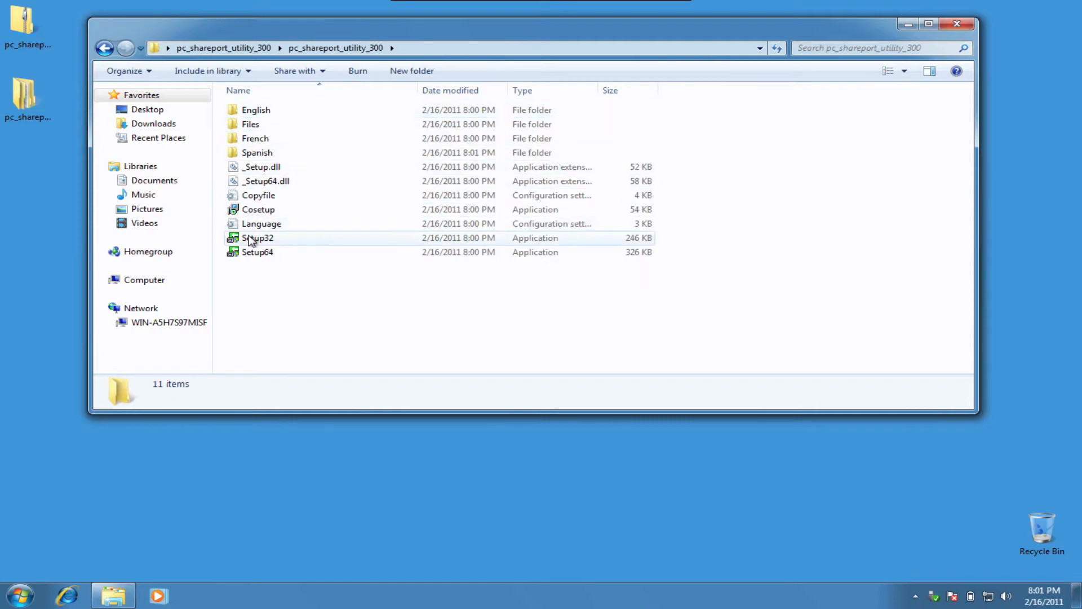
double_click(257, 237)
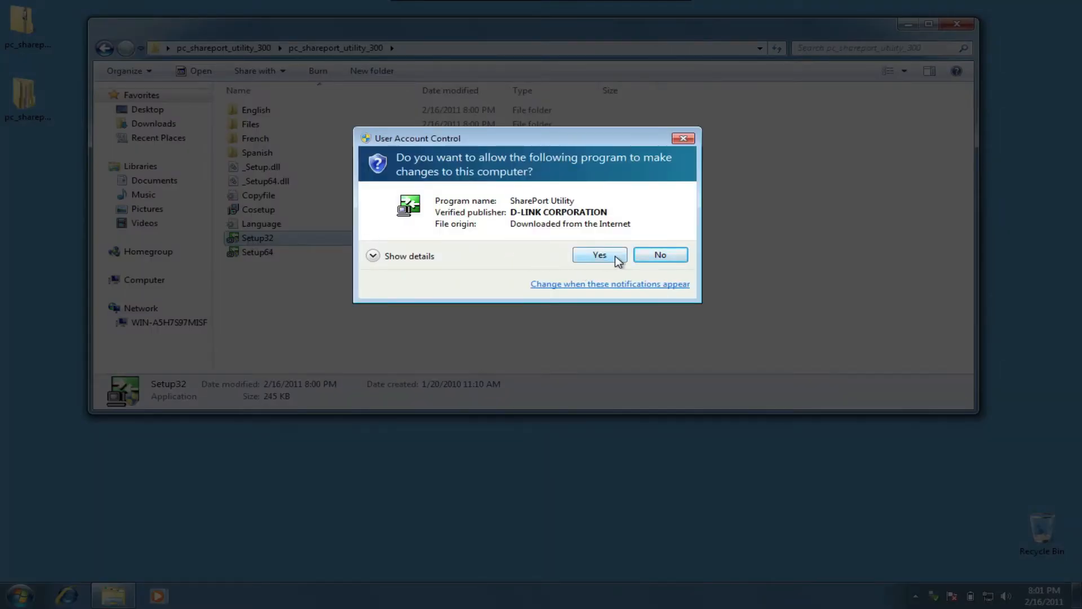
click(599, 255)
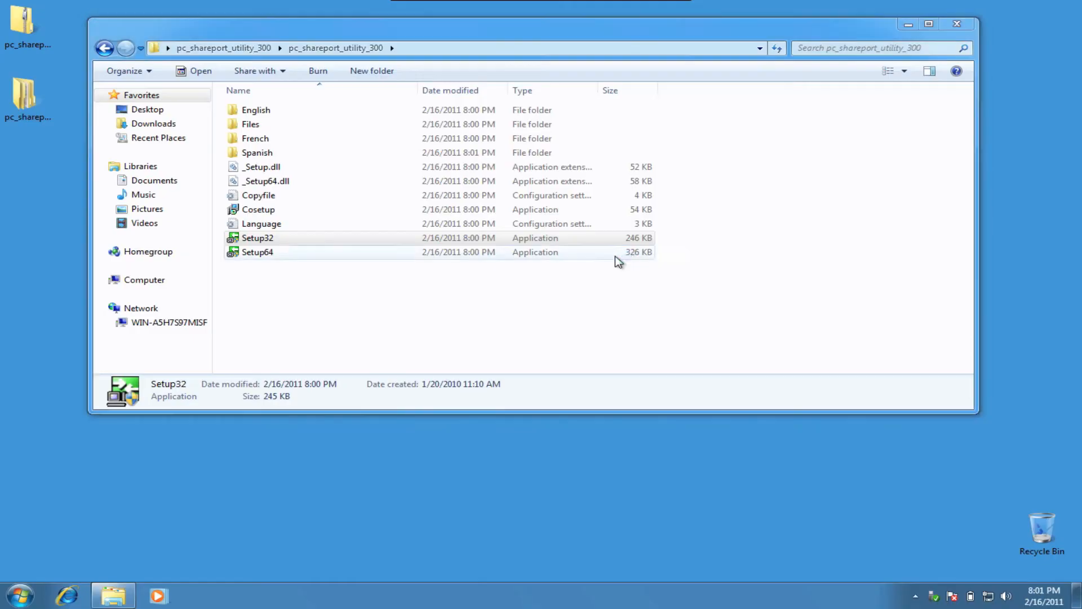
- Install in English with default folder and Start Menu group, adding the firewall exception, and finish
double_click(257, 238)
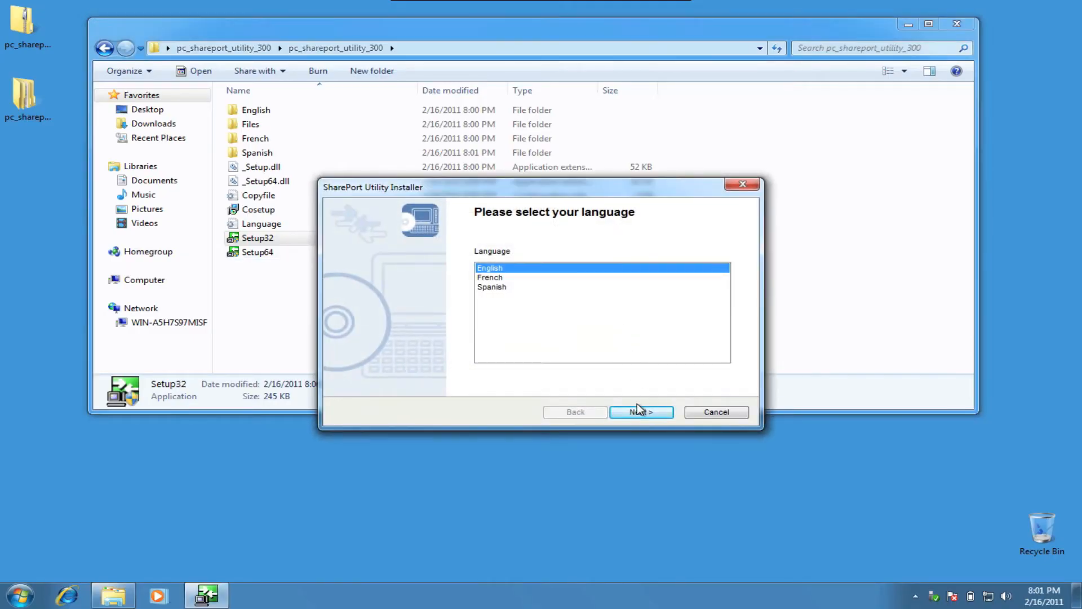
click(641, 413)
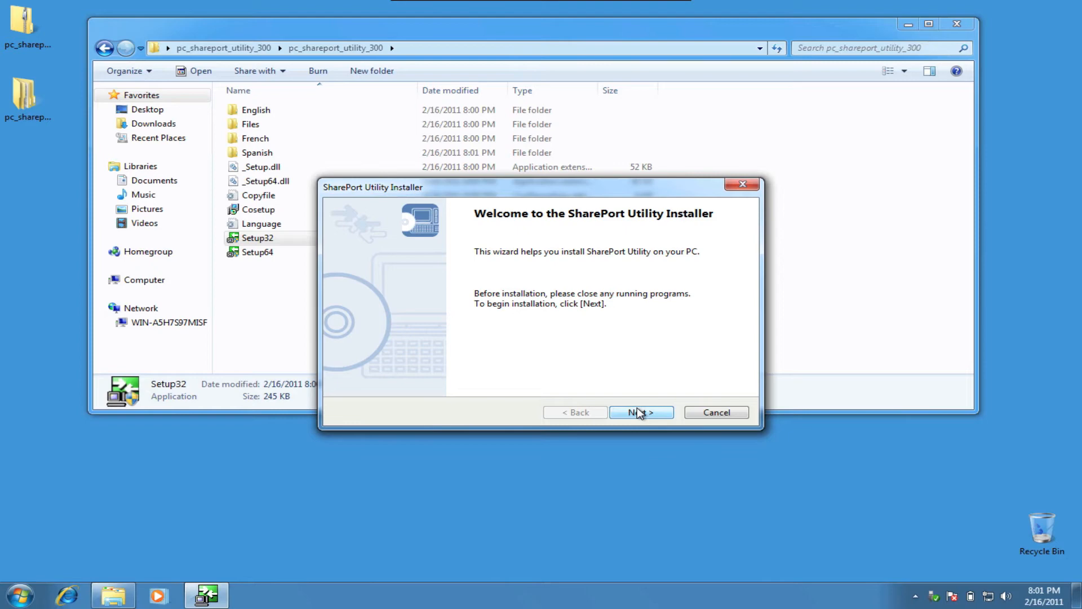
click(640, 413)
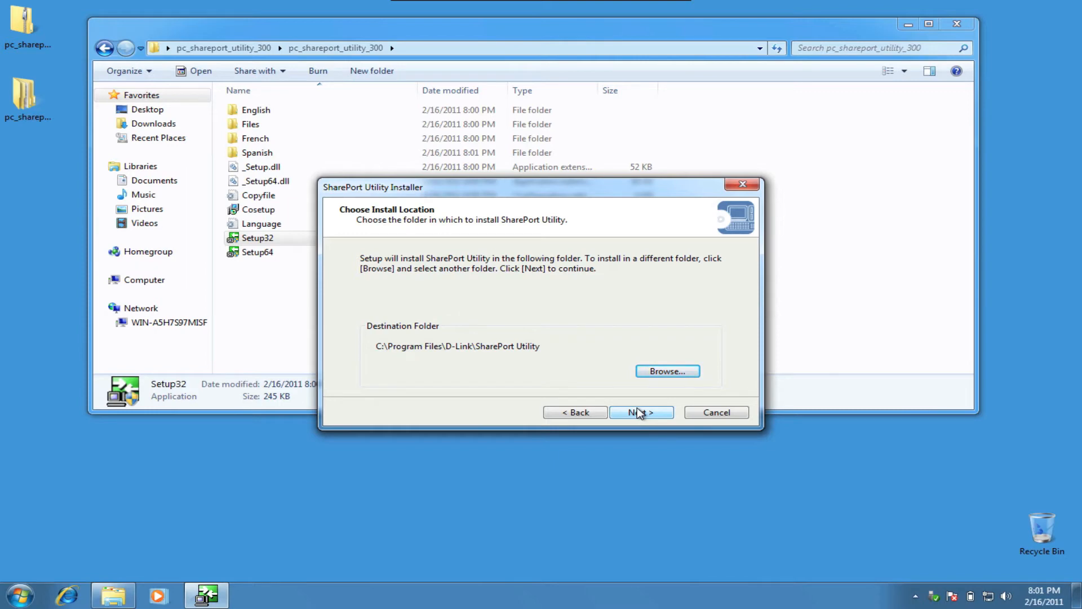
click(639, 413)
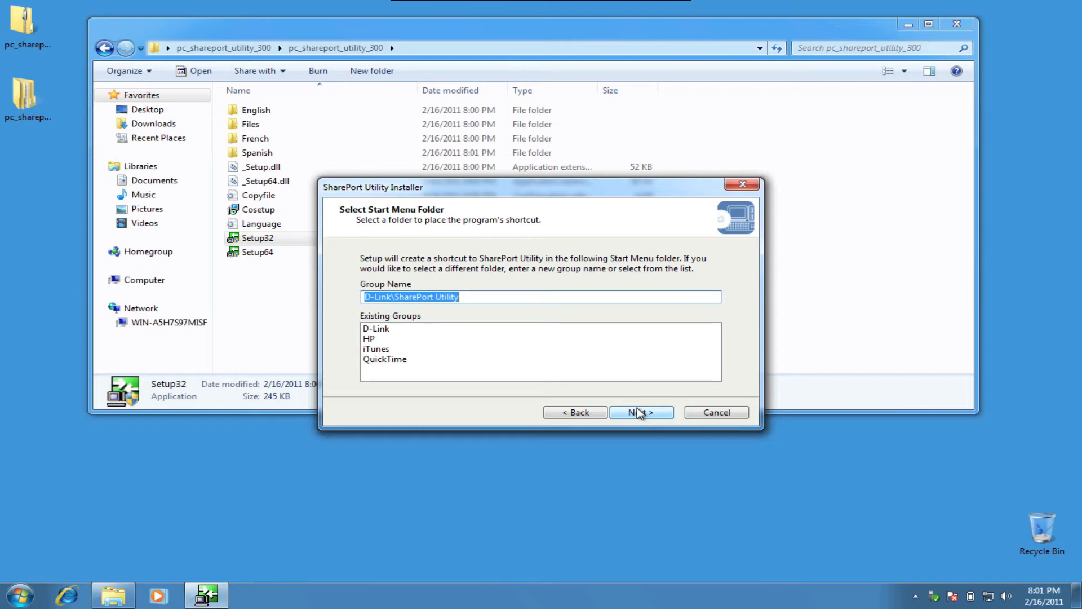
click(639, 413)
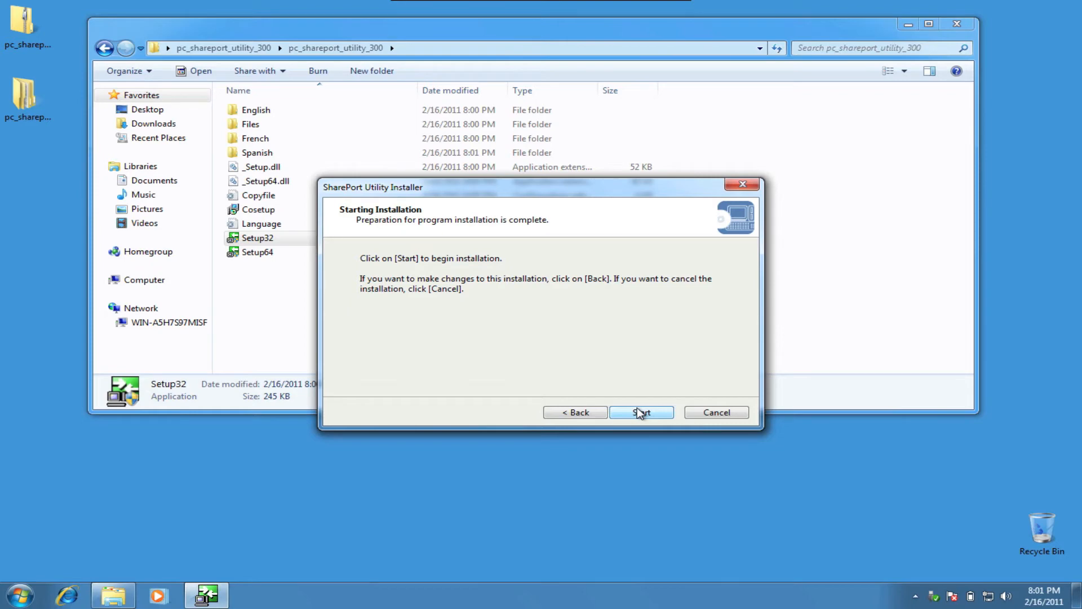
click(640, 413)
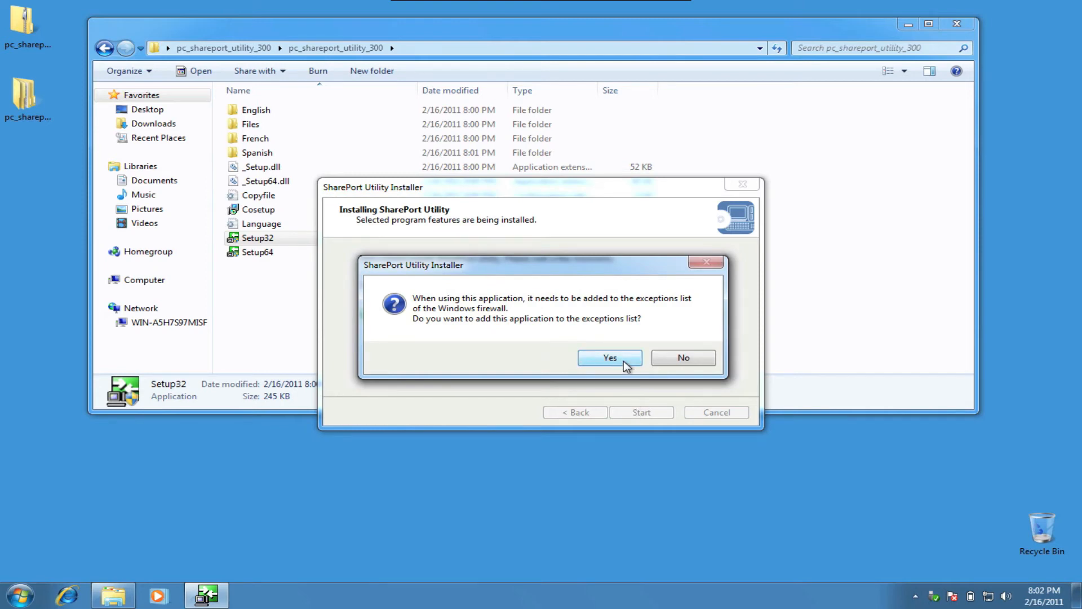
click(610, 357)
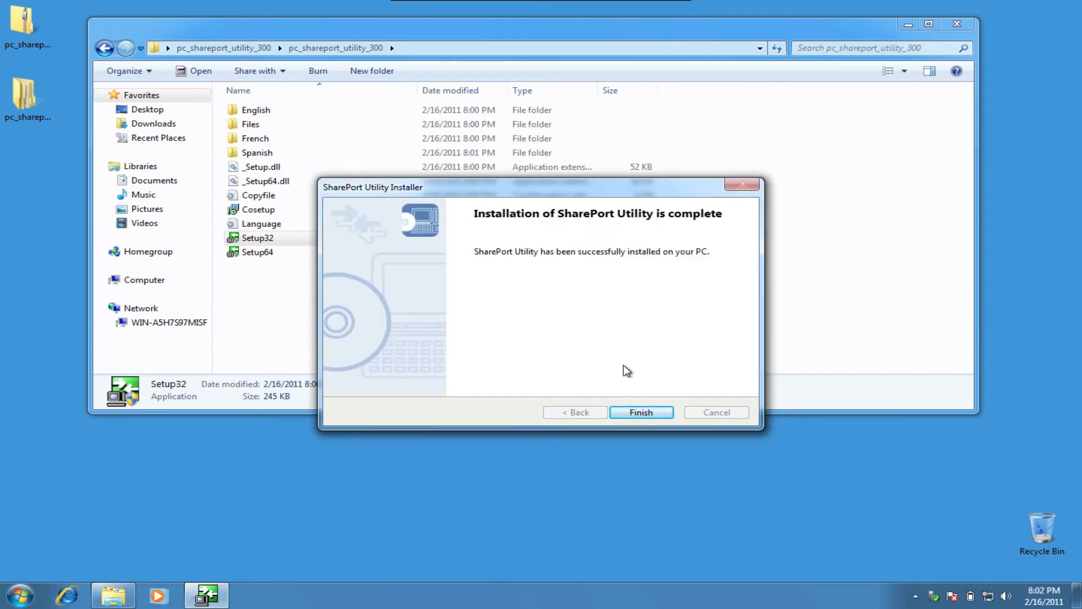
click(640, 413)
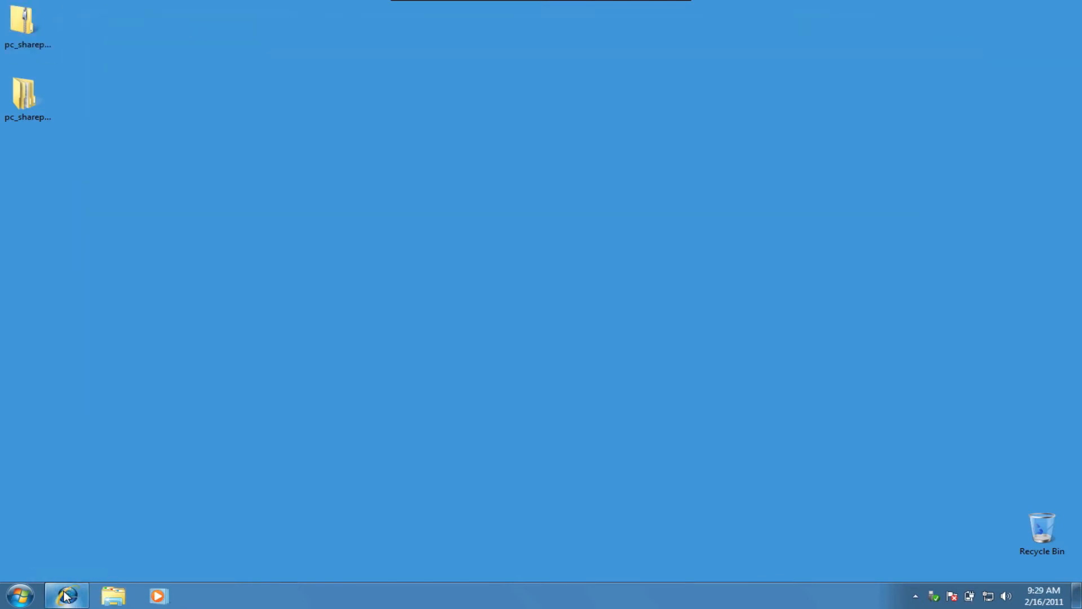
- Log in to the router at 192.168.0.1 and view its USB settings page
click(66, 595)
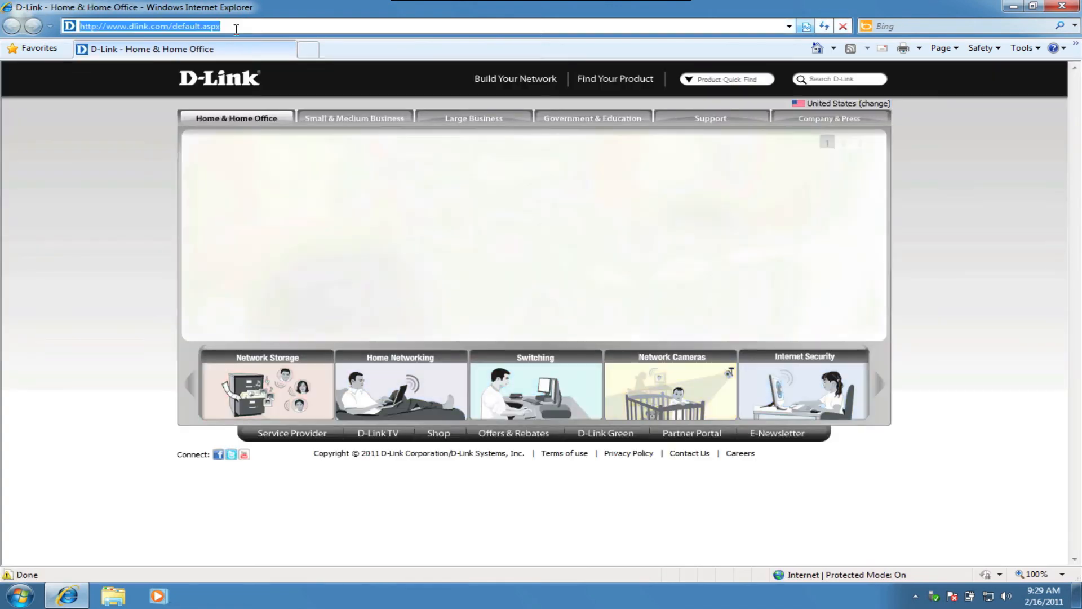
text(192.)
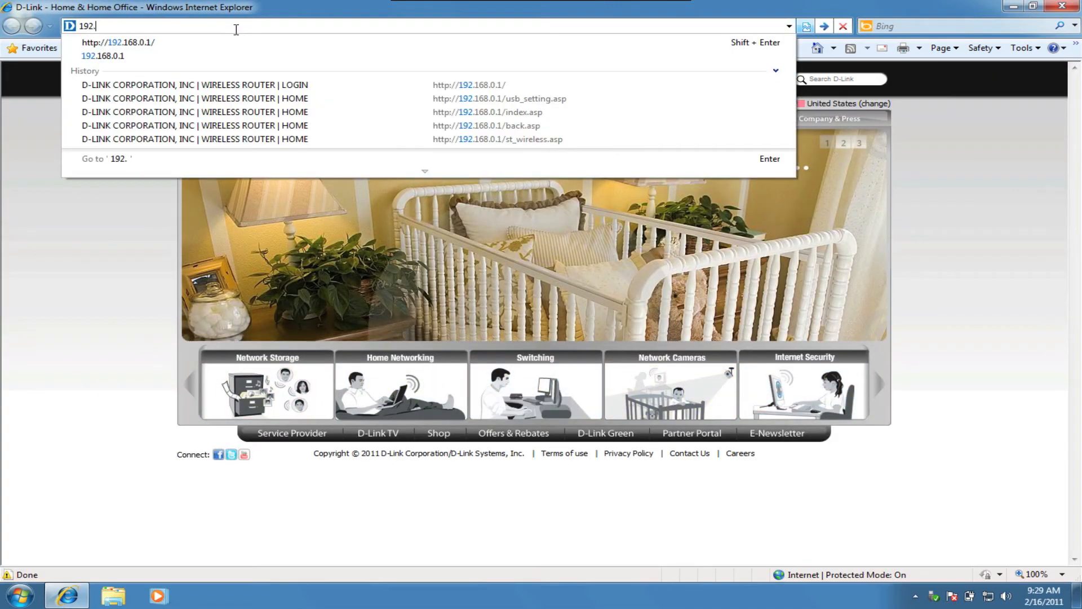
click(117, 41)
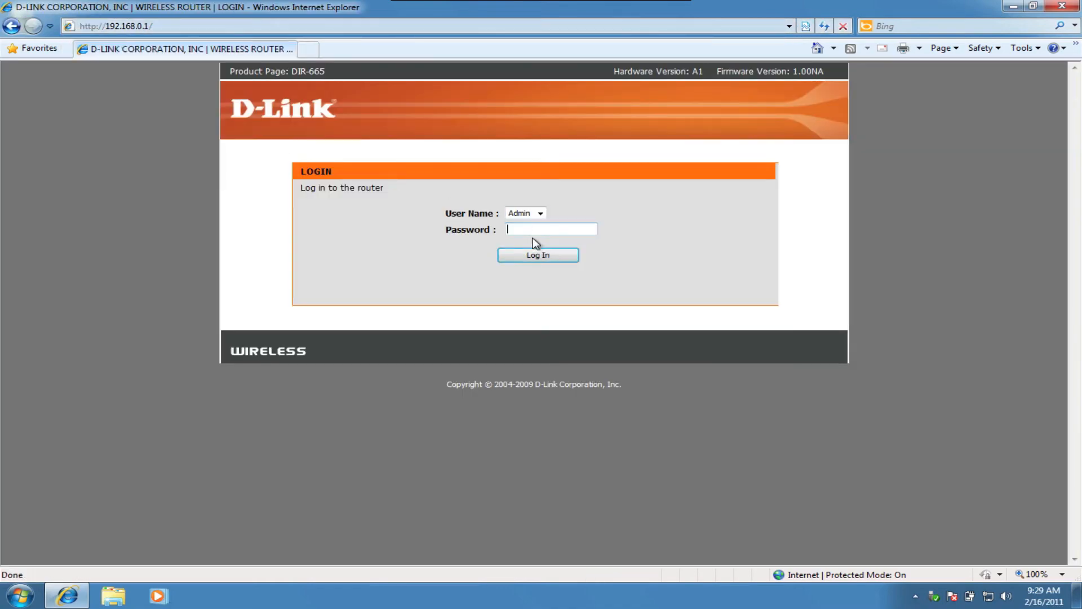
click(536, 255)
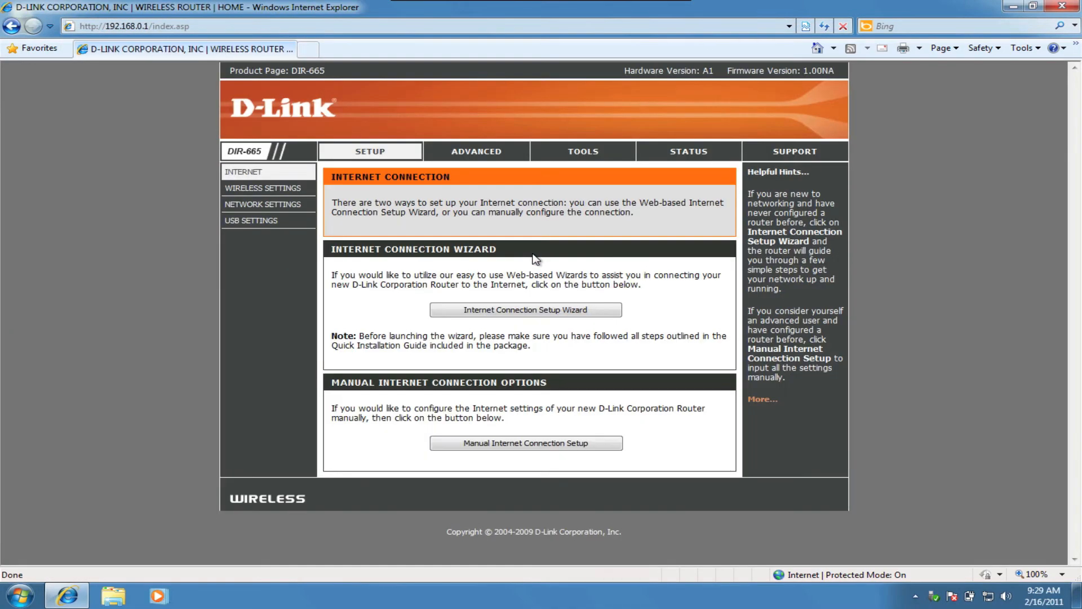
click(250, 220)
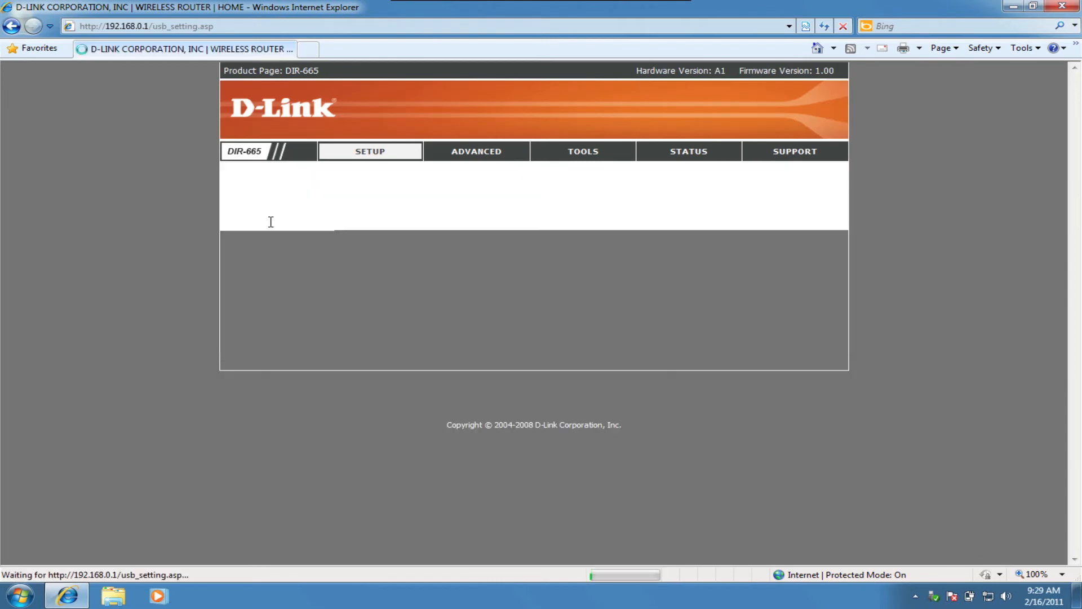
click(250, 219)
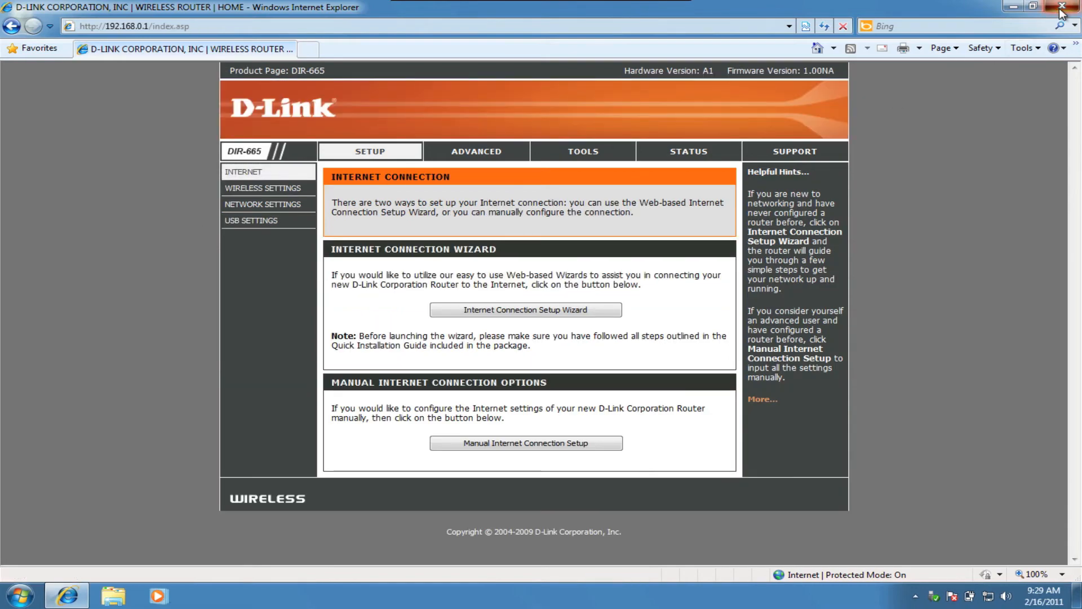
- Launch SharePort Utility from Start > All Programs > D-Link, confirming the Run warning
click(1062, 7)
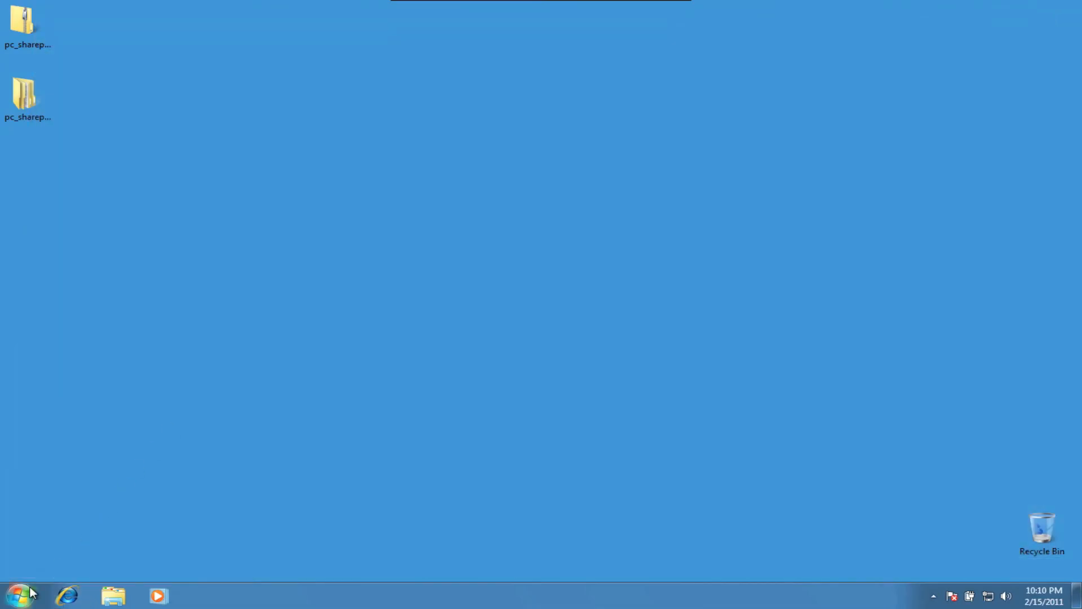
click(20, 594)
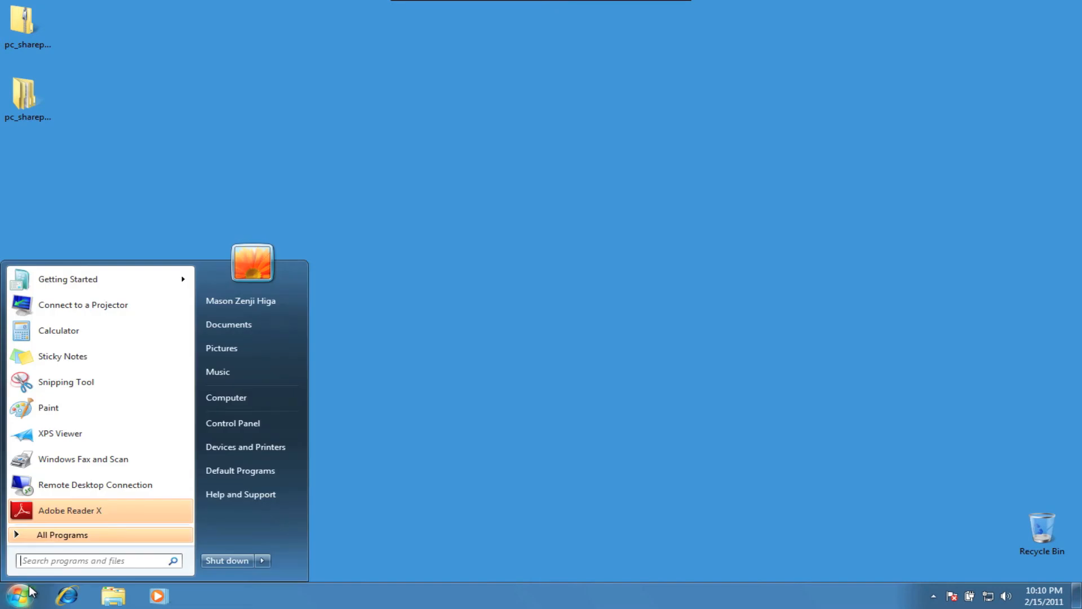
click(62, 534)
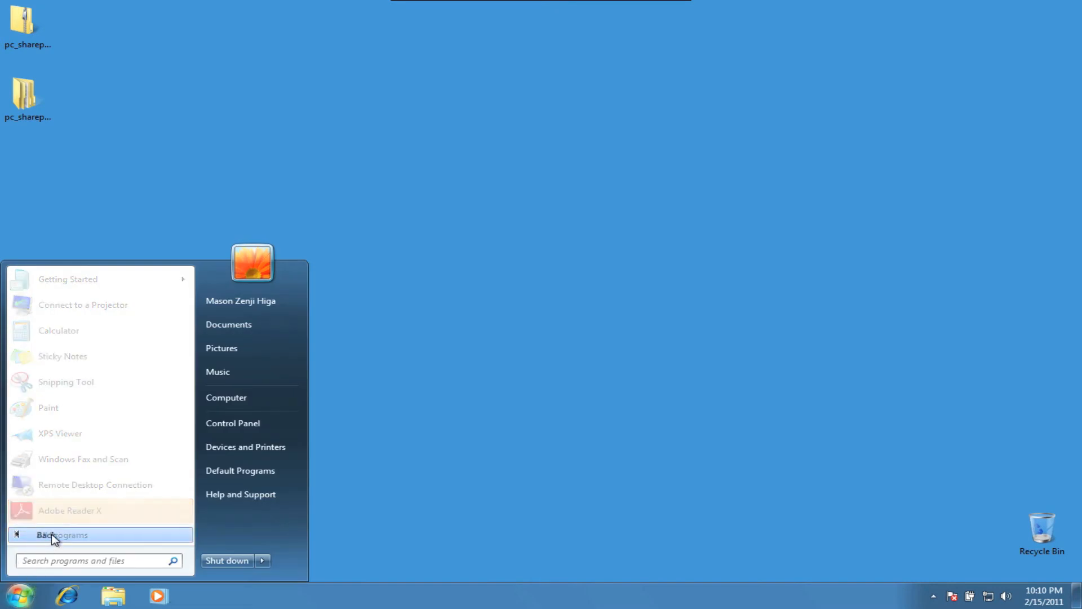
click(63, 534)
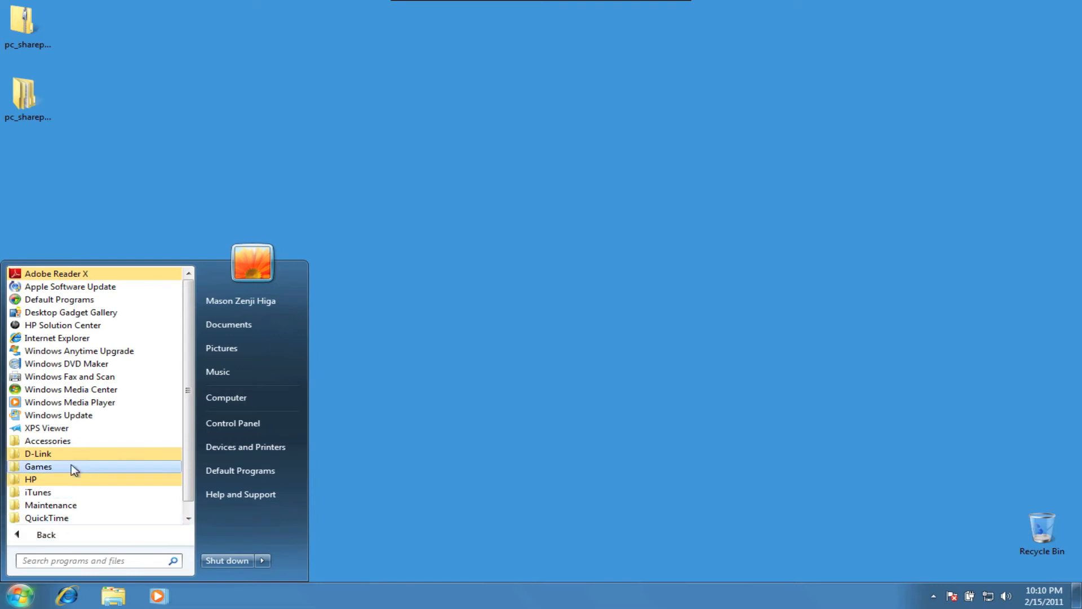
click(37, 453)
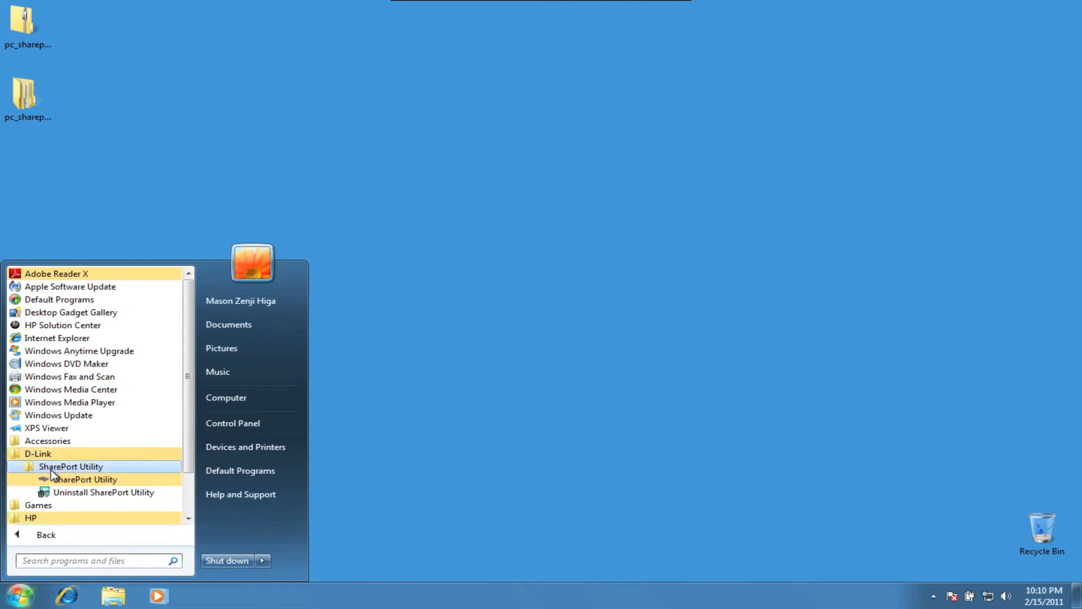
mouse_move(85, 479)
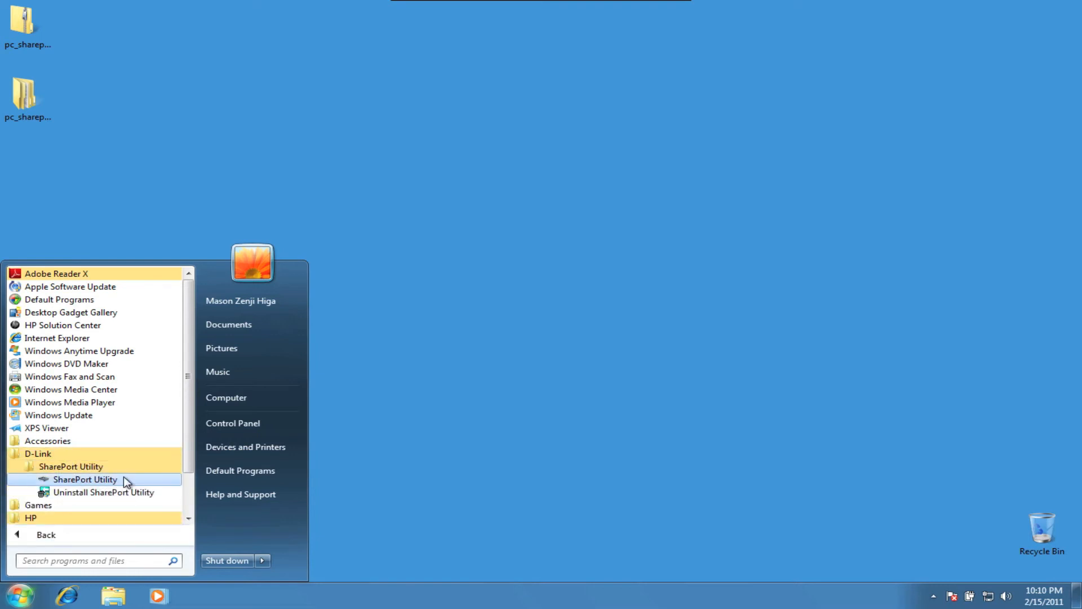
click(84, 479)
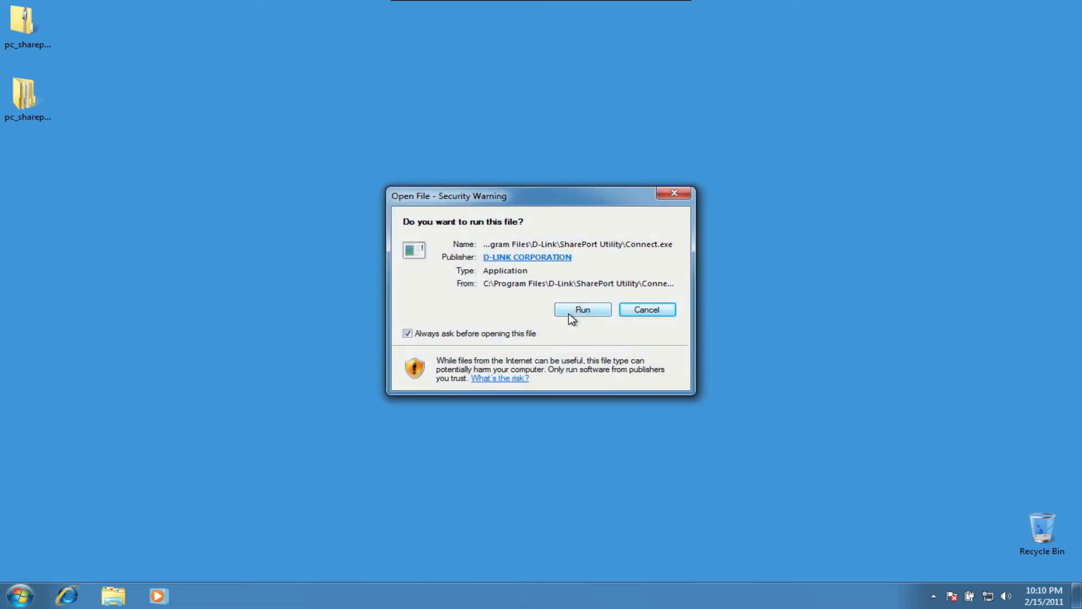
click(582, 309)
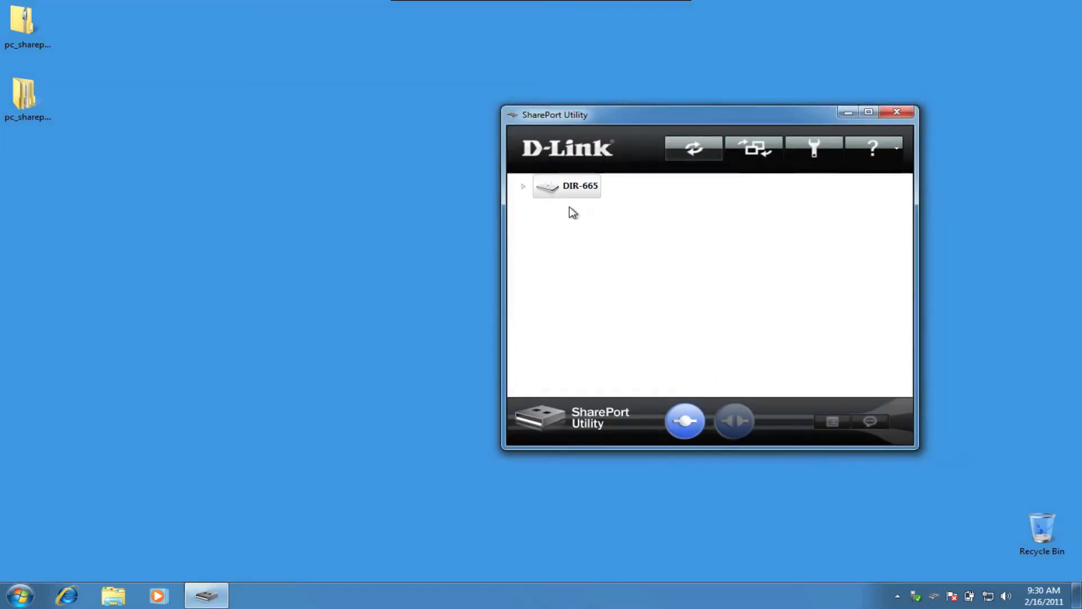
- Connect the DIR-665's USB drive, view its test_usb file, and return to Computer showing USB DRIVE (E:)
click(684, 421)
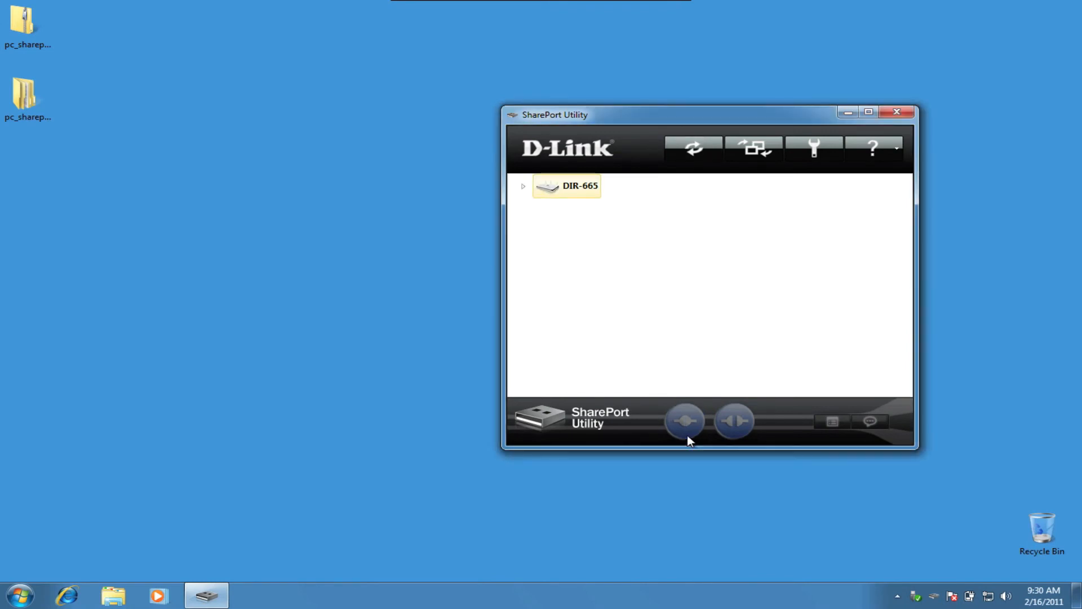
click(734, 420)
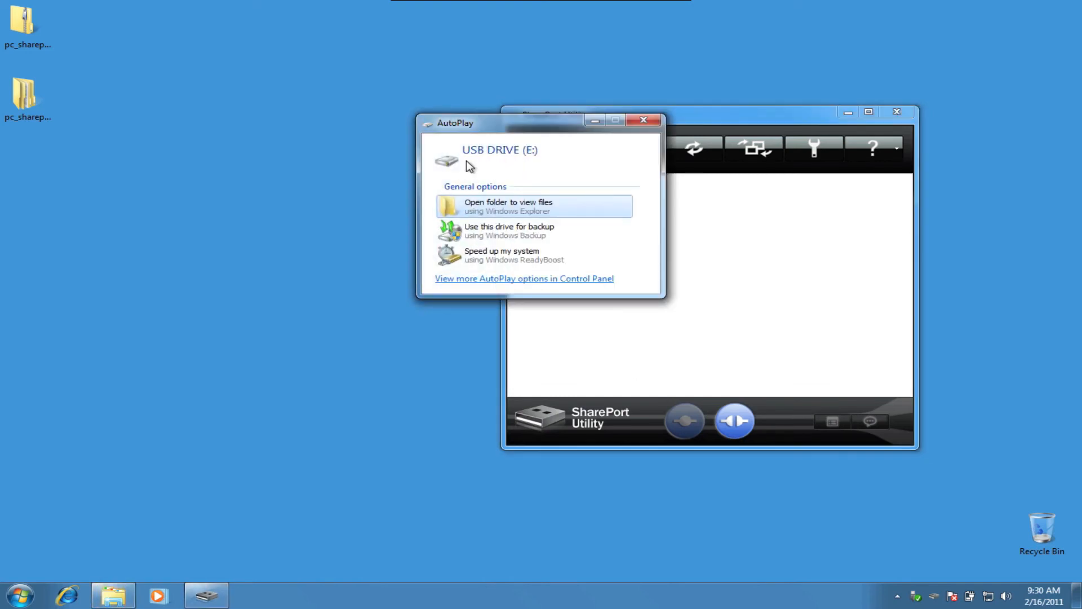
click(534, 205)
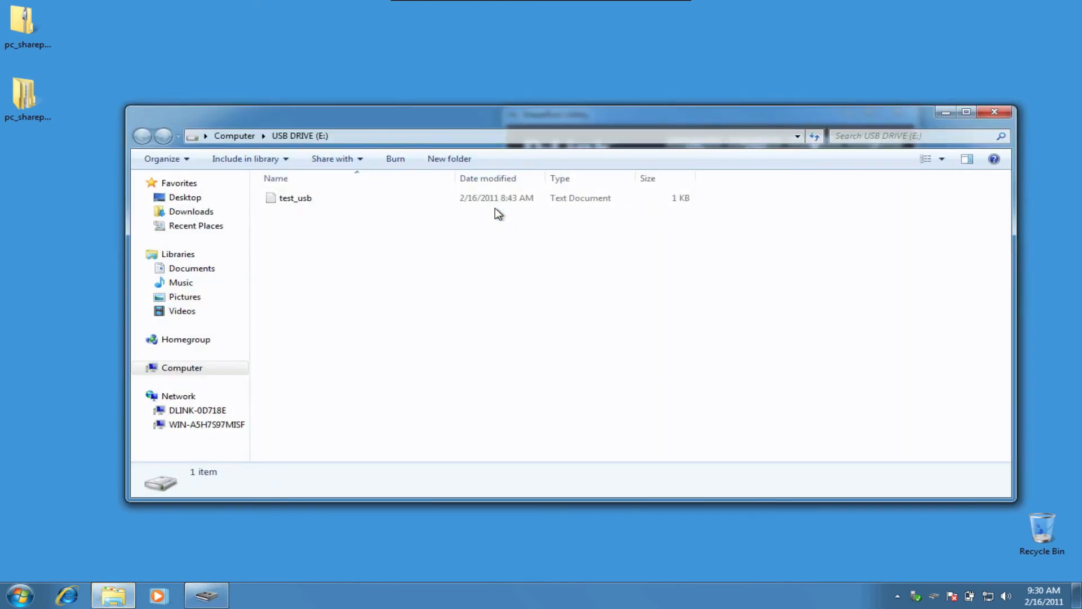
click(294, 199)
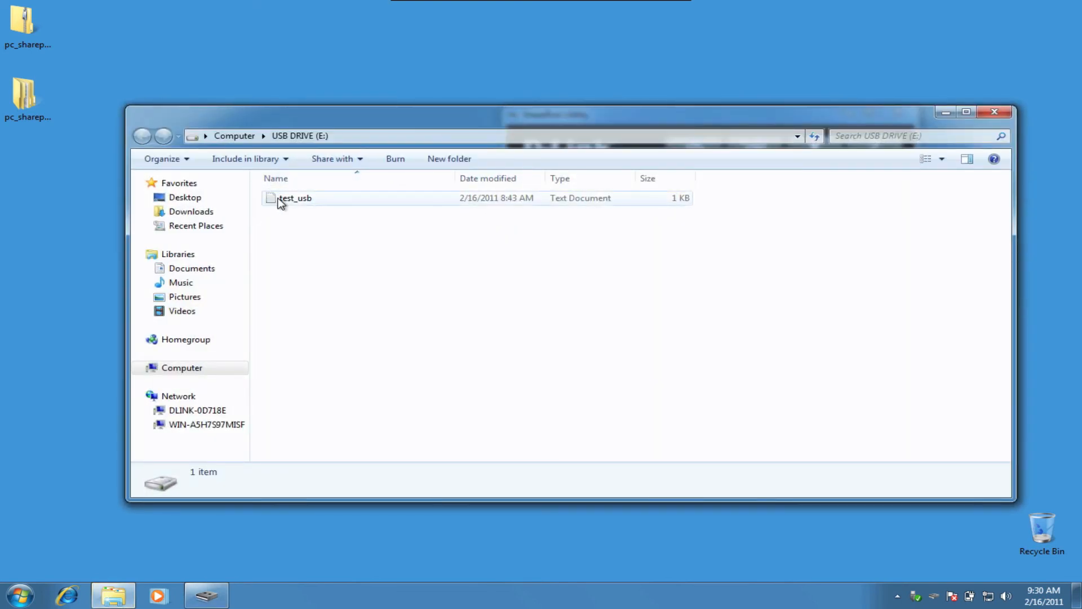
click(294, 199)
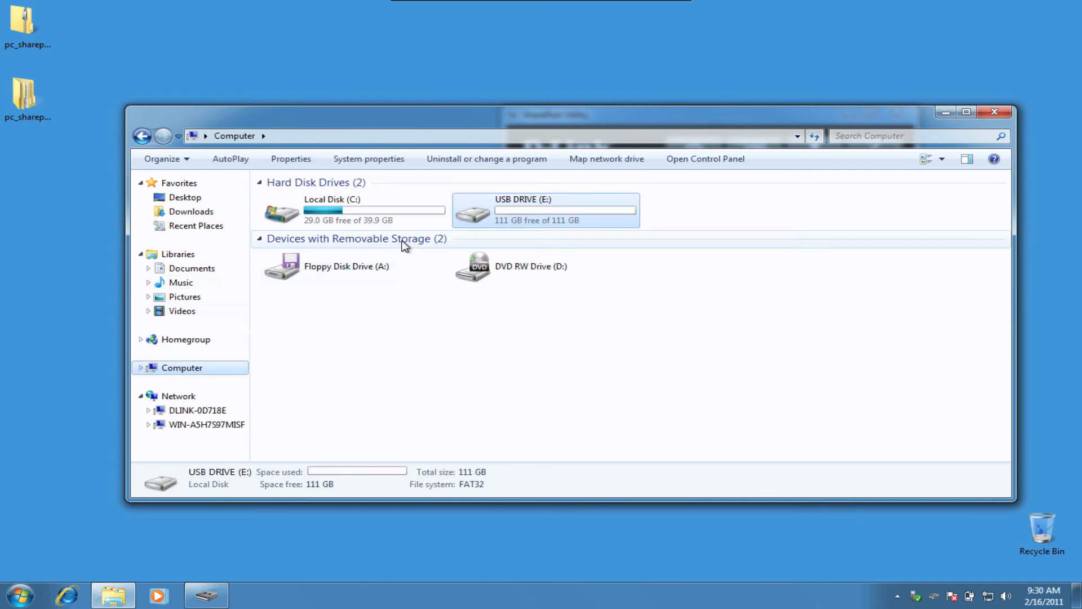
mouse_move(614, 223)
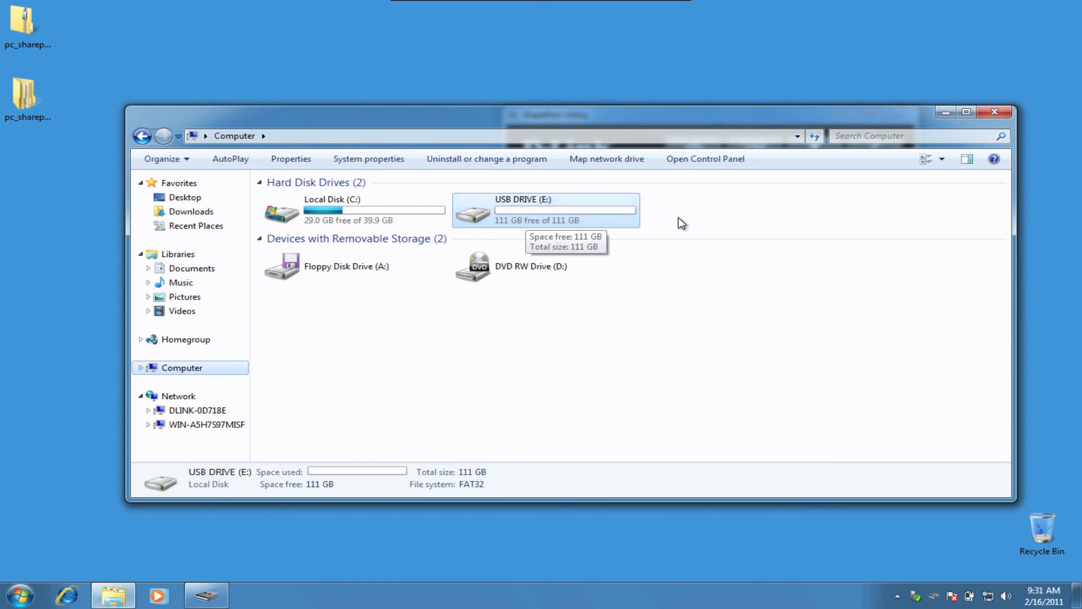
mouse_move(690, 222)
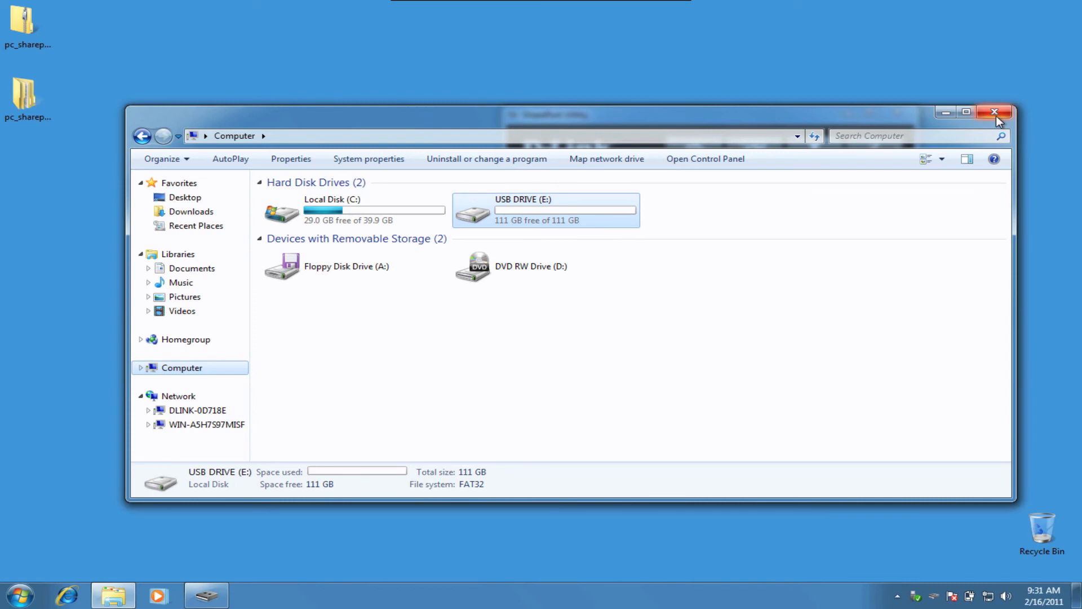
- Disconnect the Western Digital External HDD so it reads Available, then close SharePort Utility
click(994, 111)
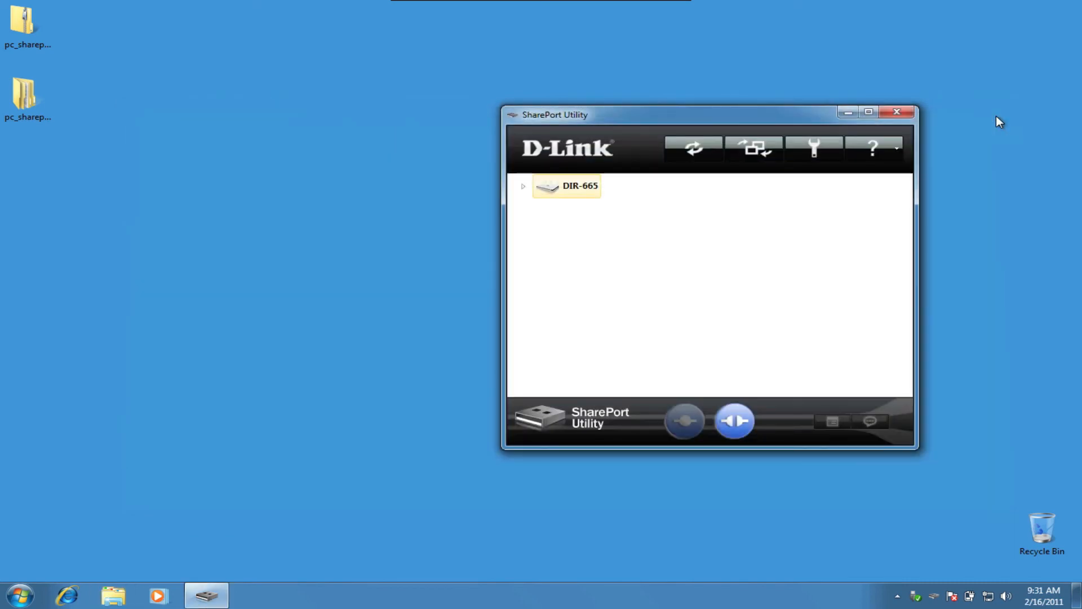
mouse_move(766, 237)
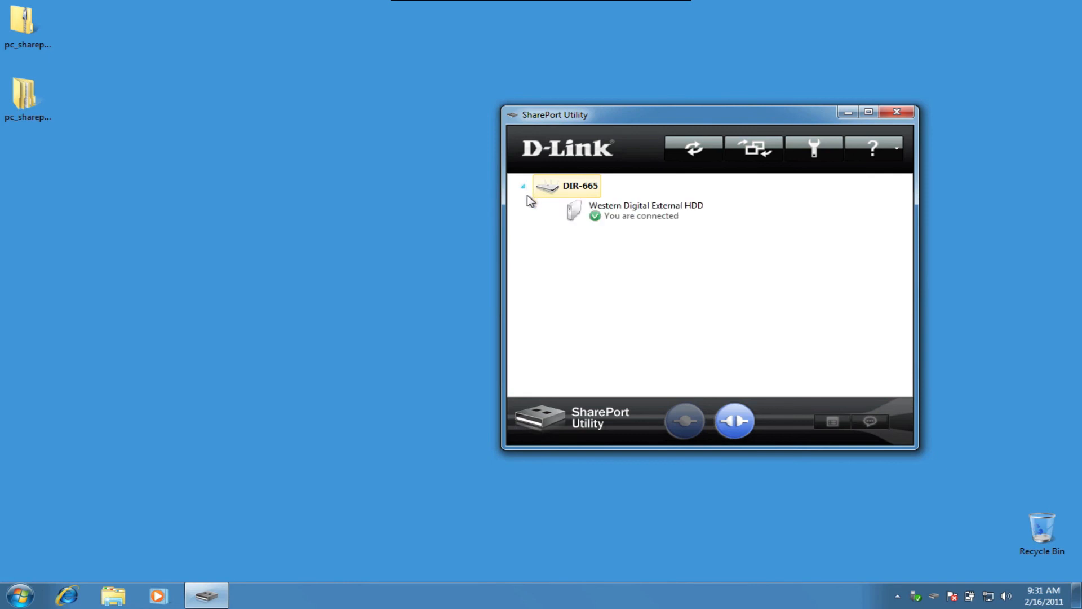
mouse_move(645, 205)
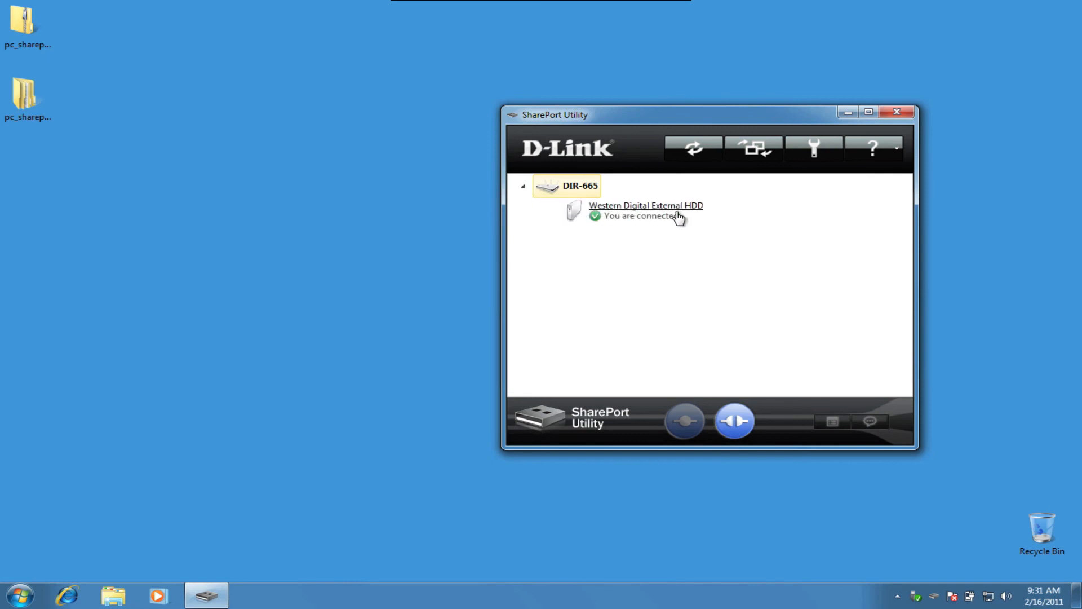
mouse_move(735, 421)
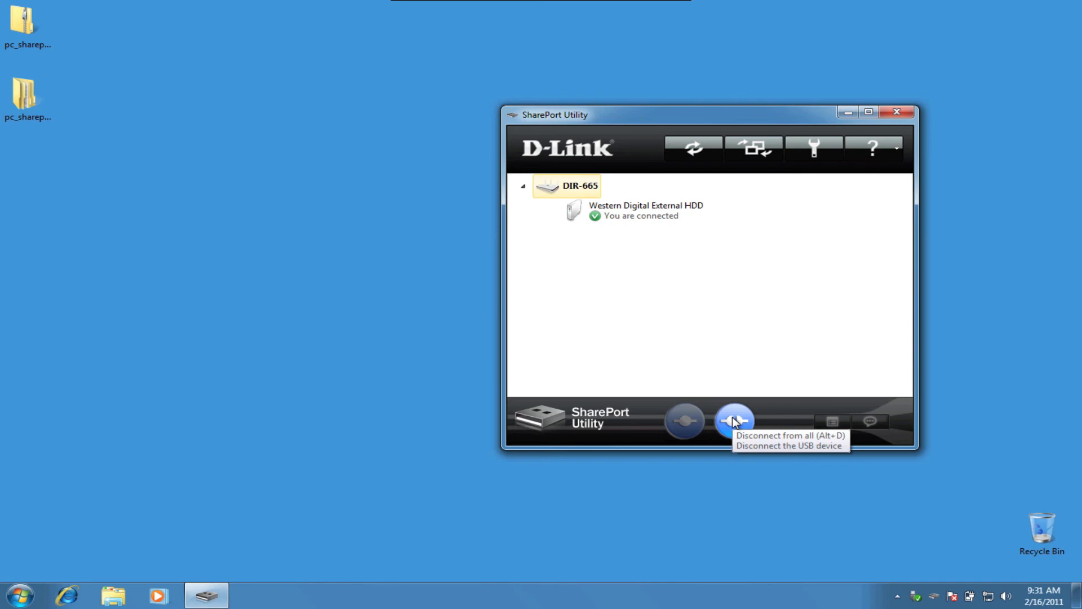
click(734, 420)
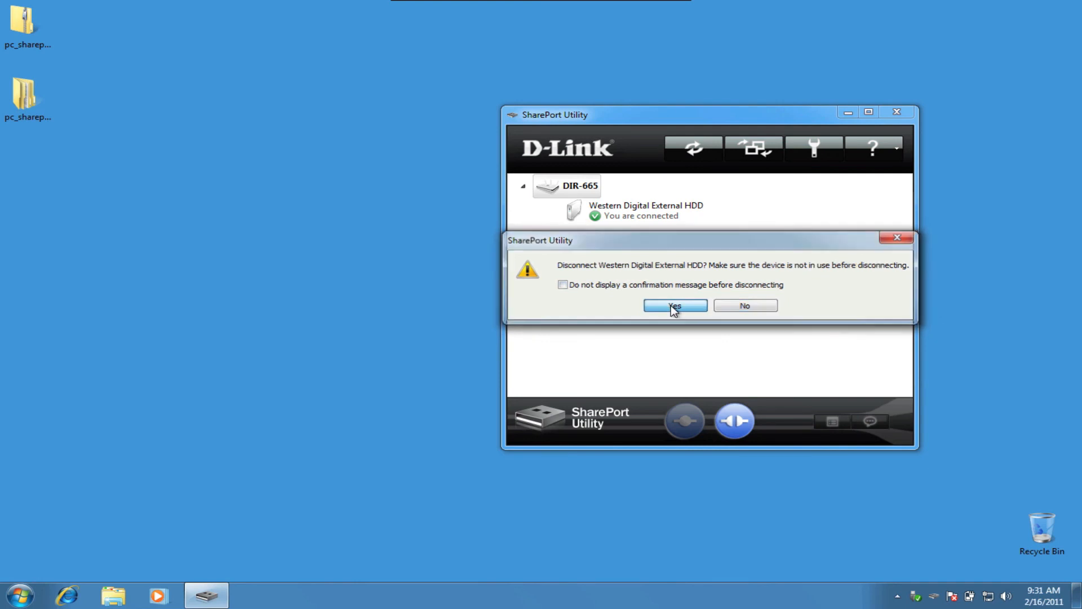
click(674, 305)
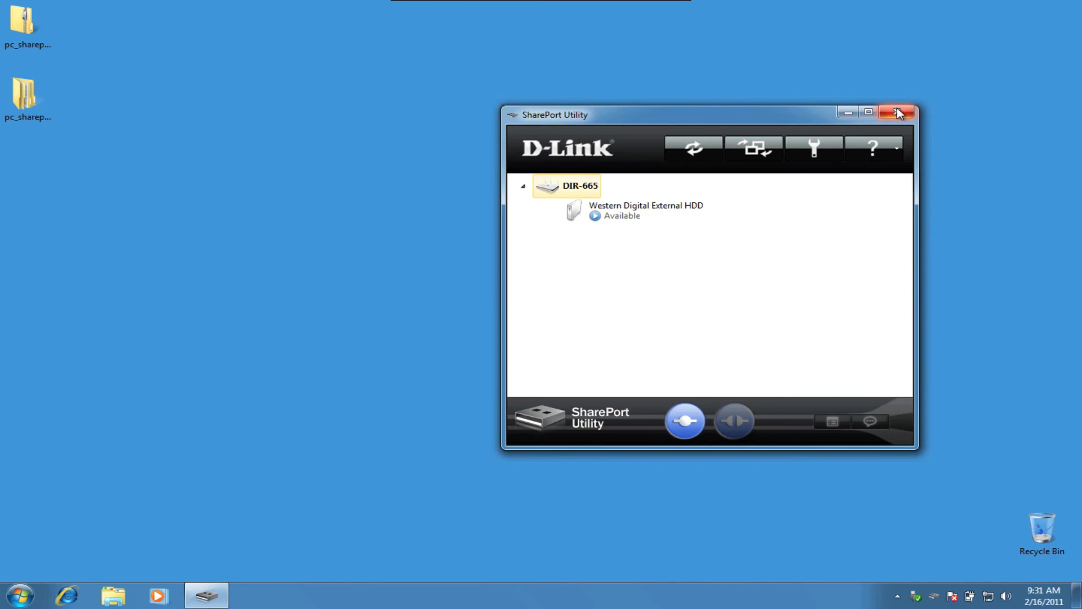
click(898, 112)
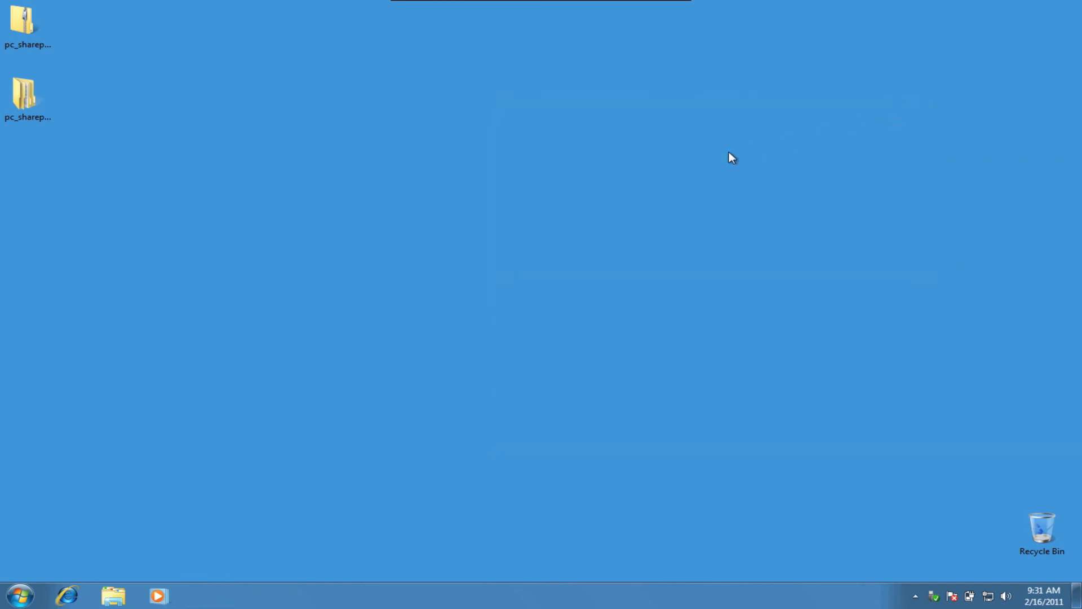